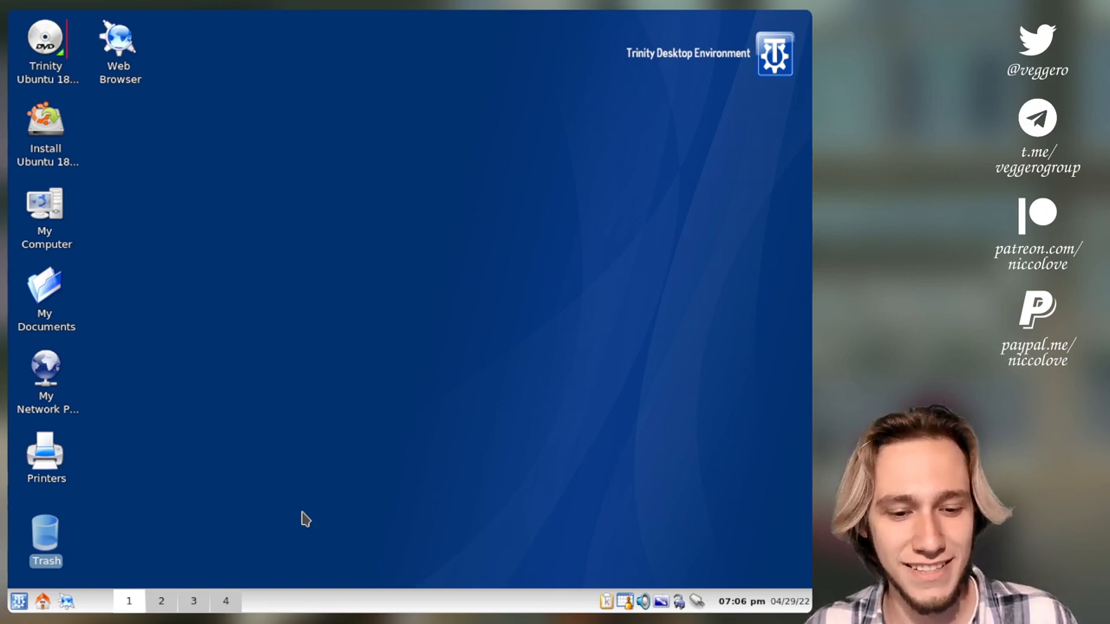
mouse_move(352, 472)
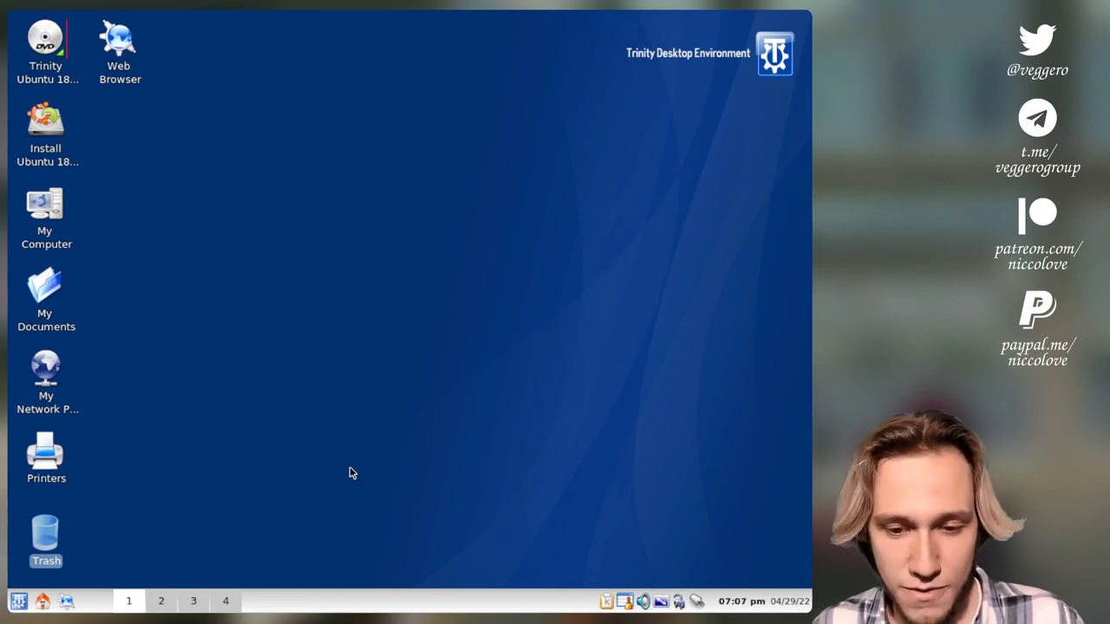
Cycle through virtual desktops 3 and 1, ending on desktop 2.
click(17, 600)
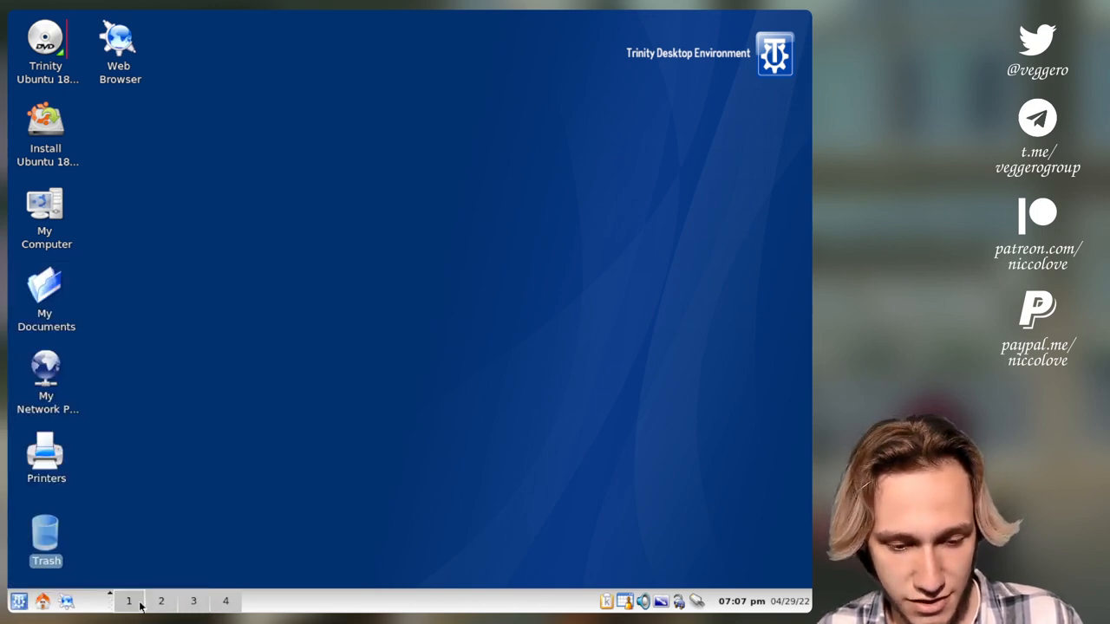
click(192, 600)
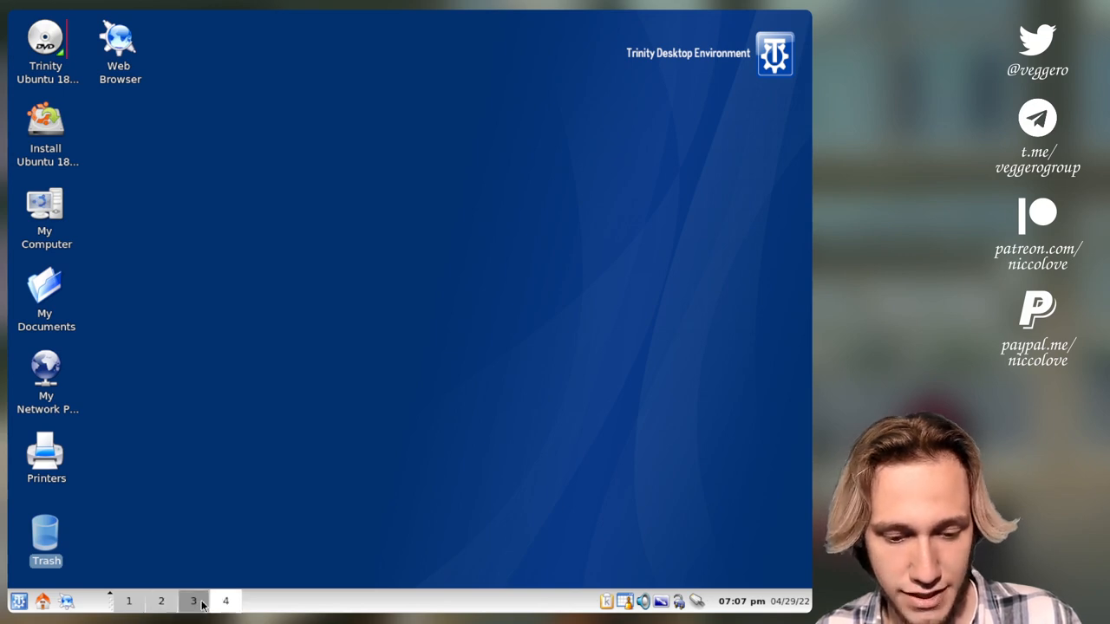
click(160, 601)
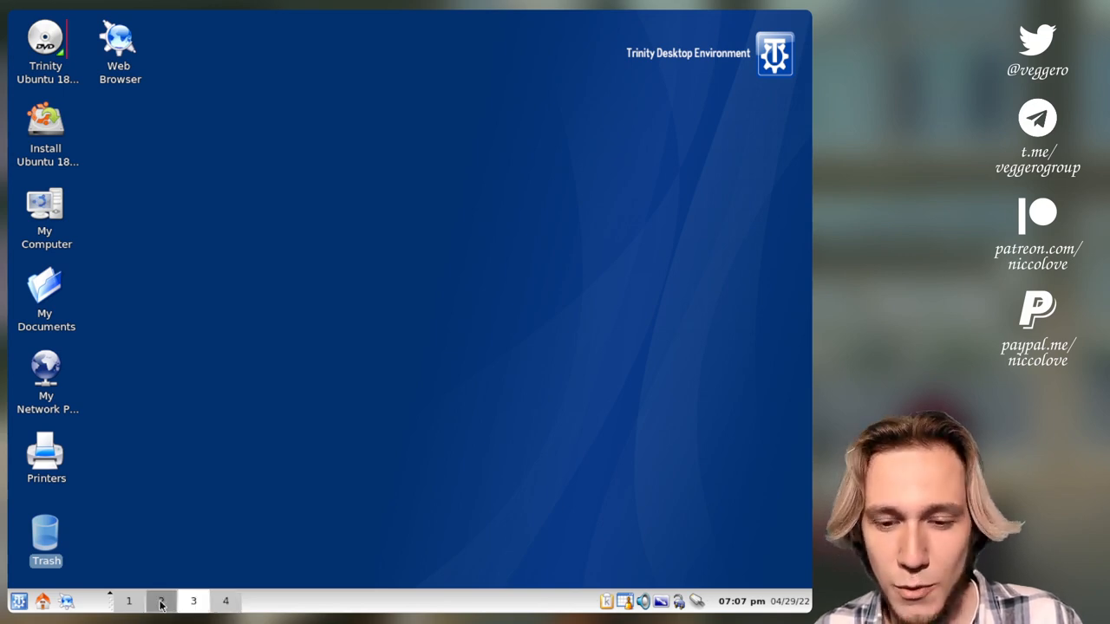
click(129, 601)
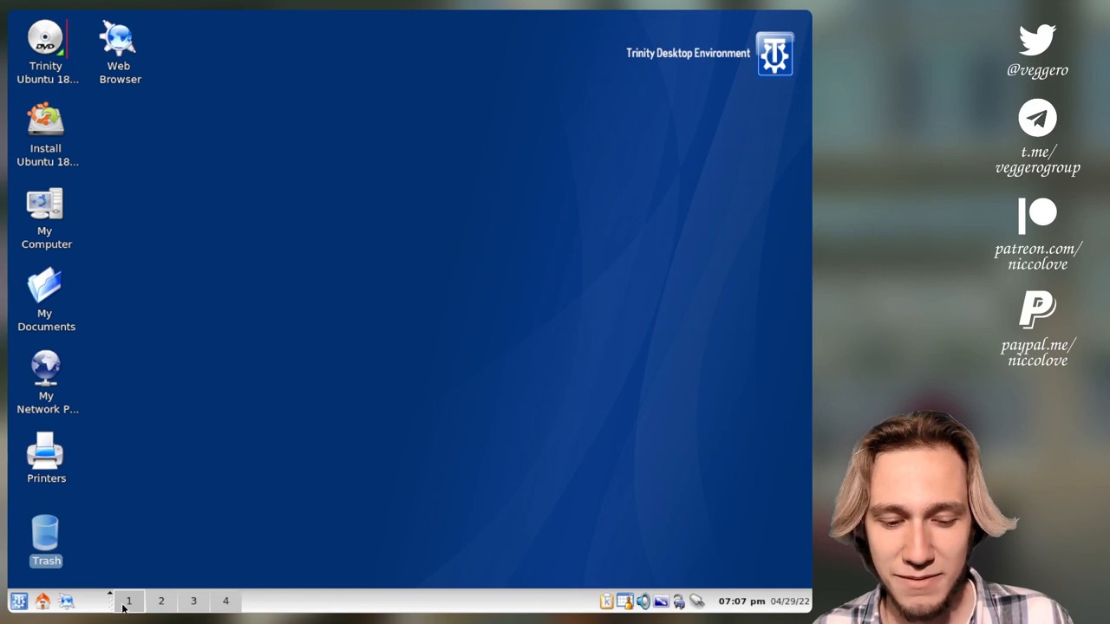
click(160, 601)
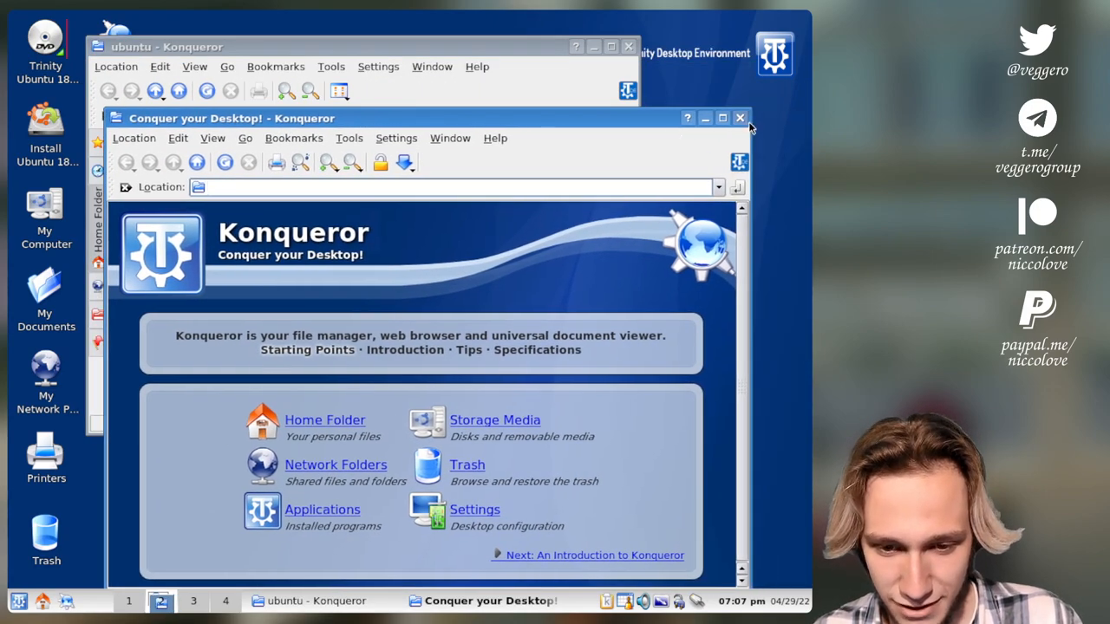
Close the 'Conquer your Desktop!' welcome page and the 'ubuntu - Konqueror' window.
click(739, 118)
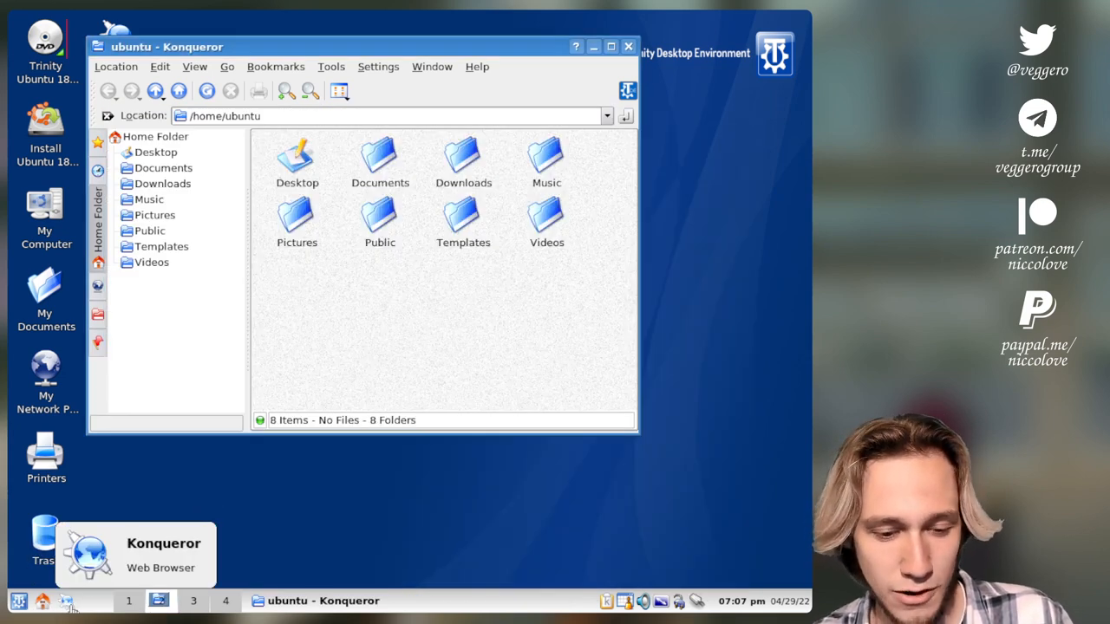
mouse_move(257, 295)
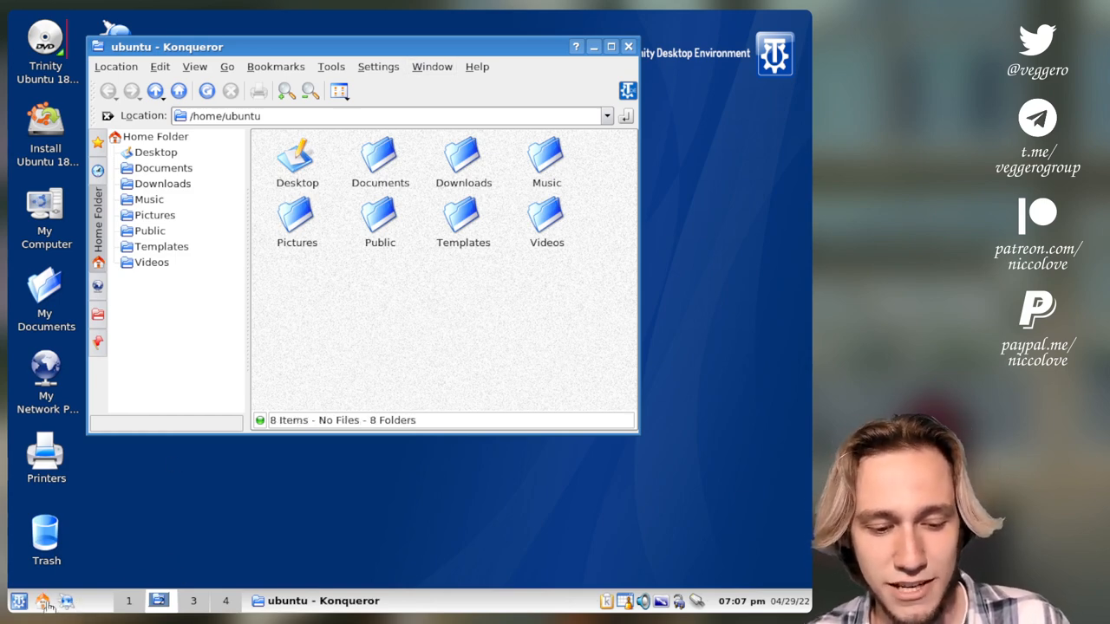
click(628, 46)
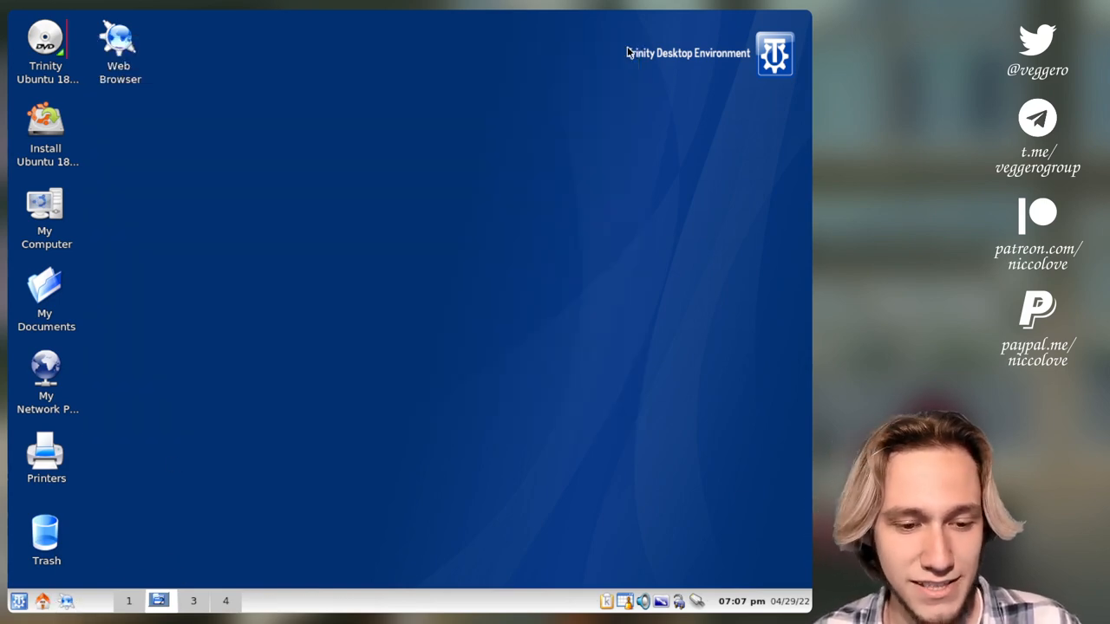
click(160, 600)
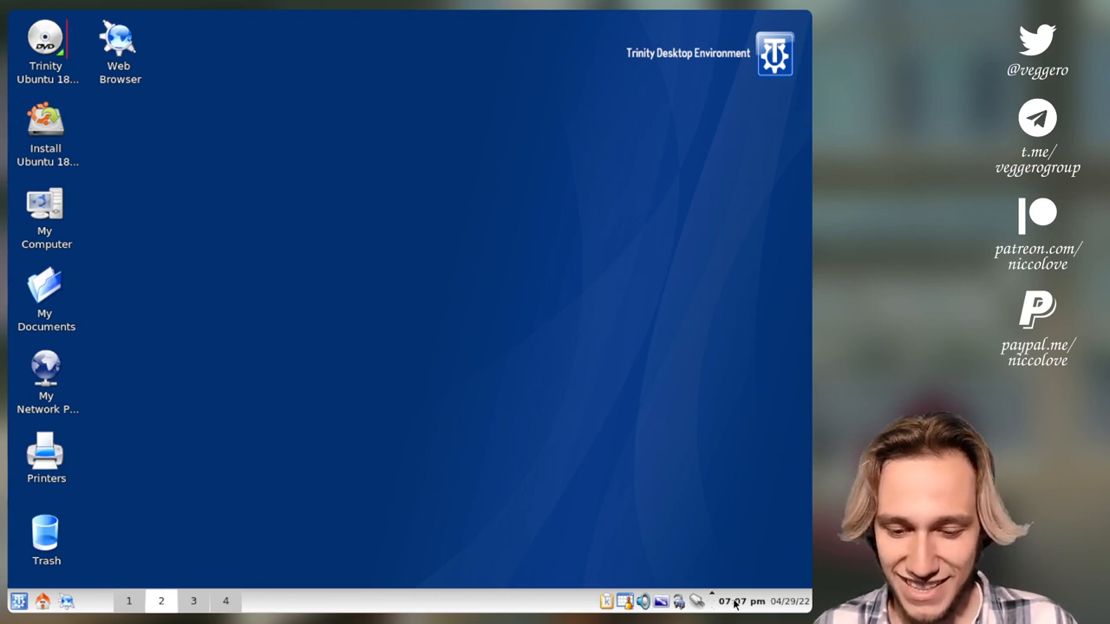
click(741, 601)
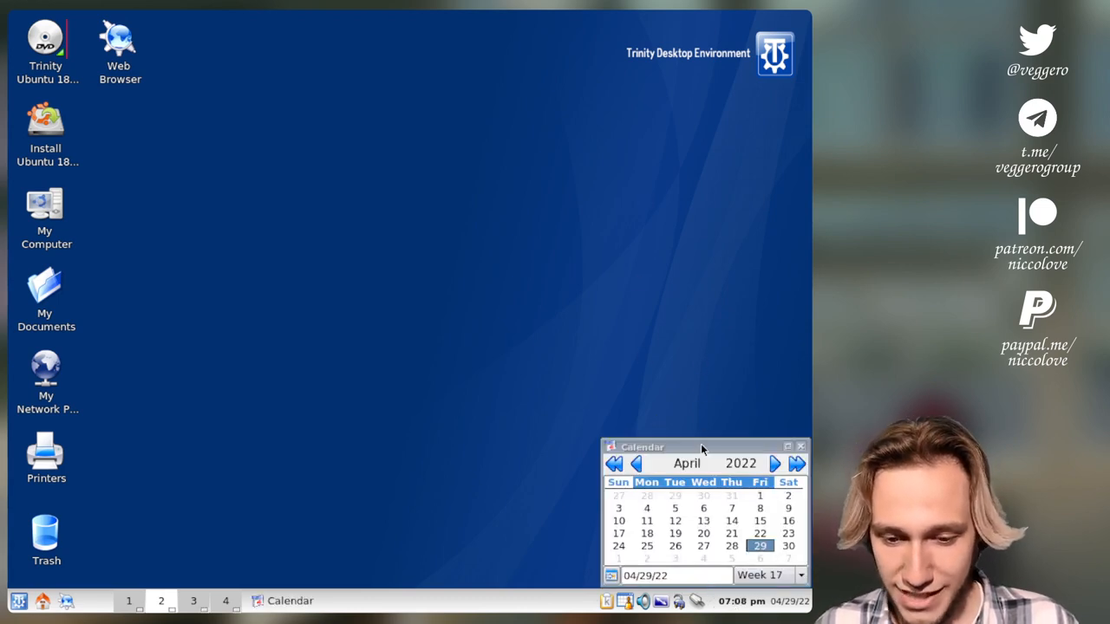
drag(702, 446, 388, 132)
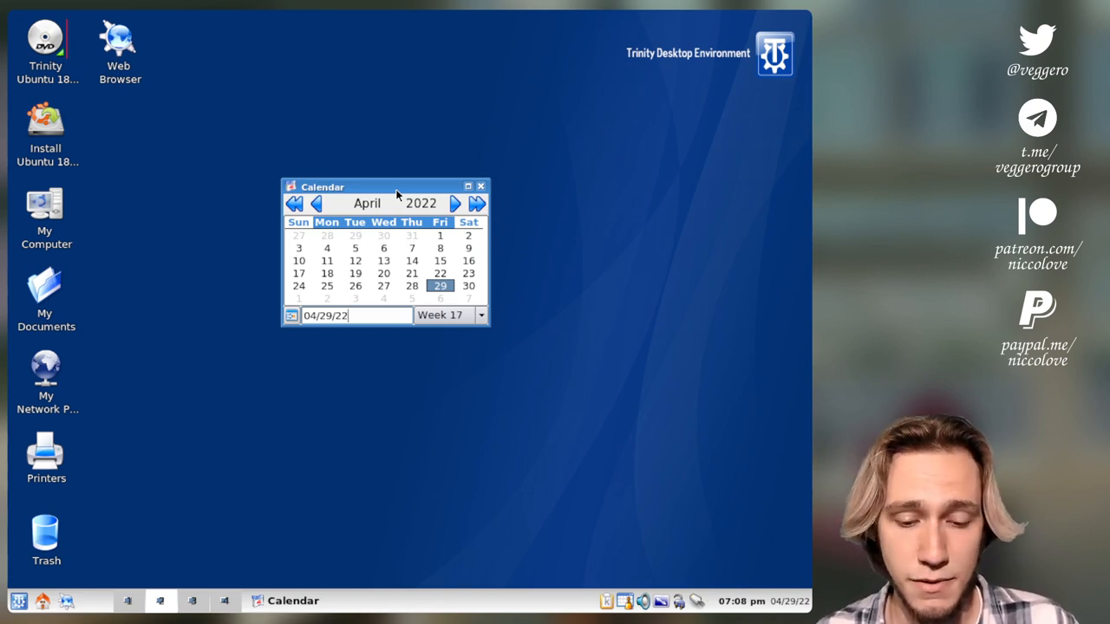
click(479, 186)
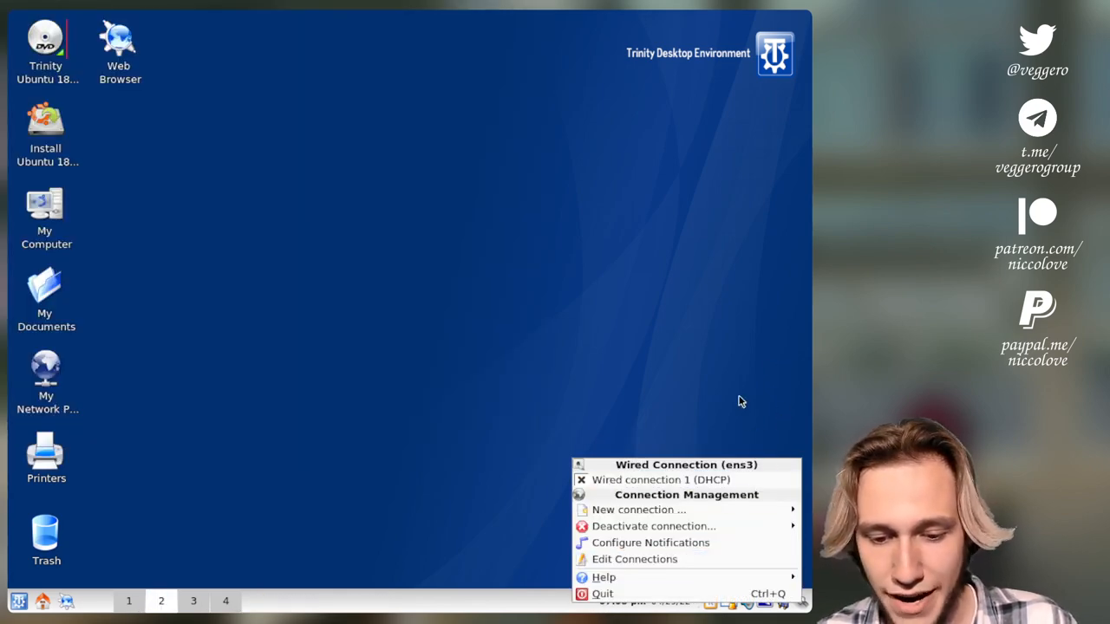
mouse_move(731, 448)
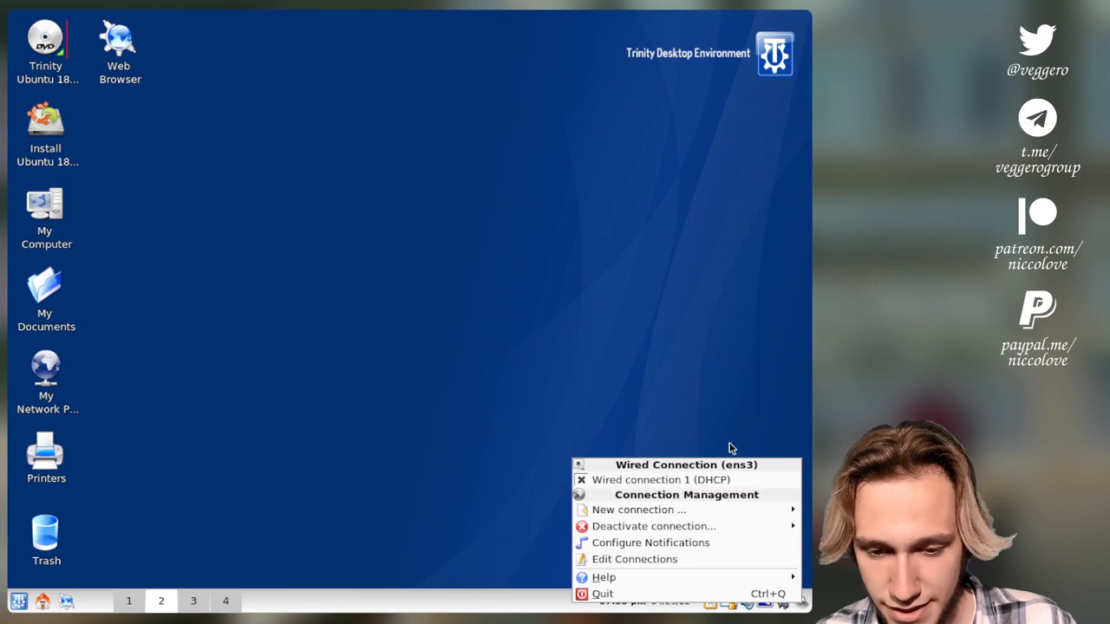
Dismiss and reopen the network manager menu listing the wired ens3 DHCP connection.
click(731, 448)
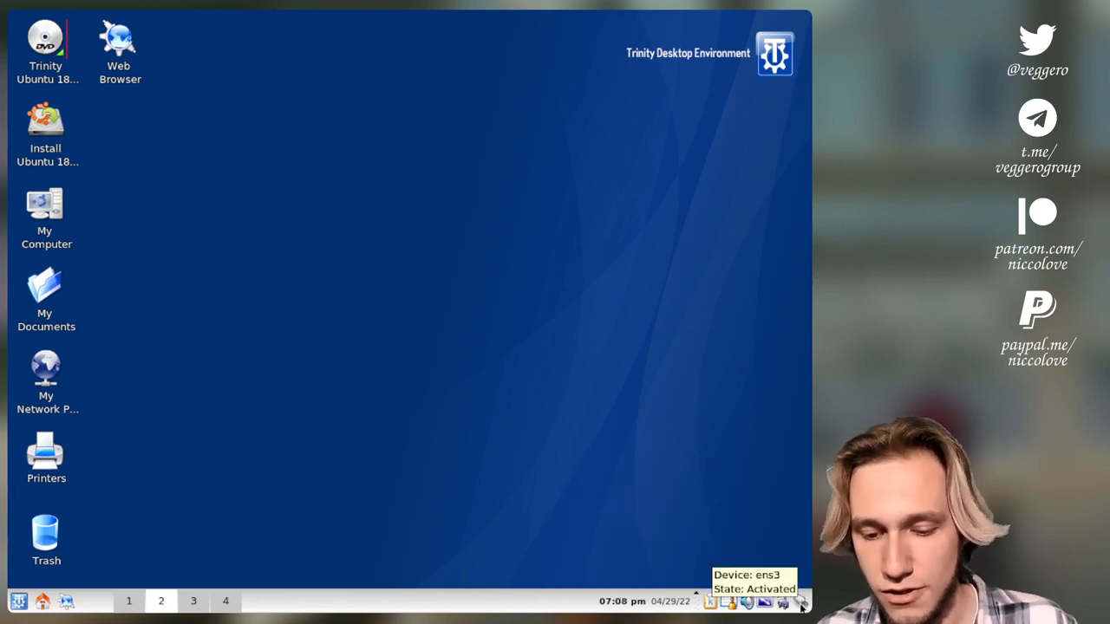
click(798, 601)
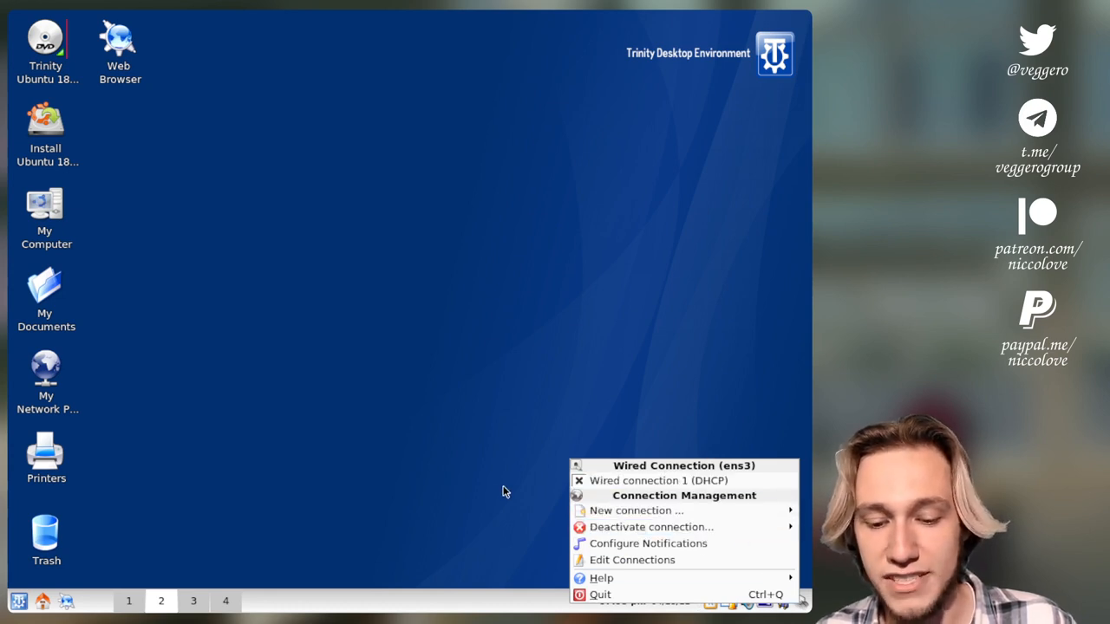
mouse_move(635, 510)
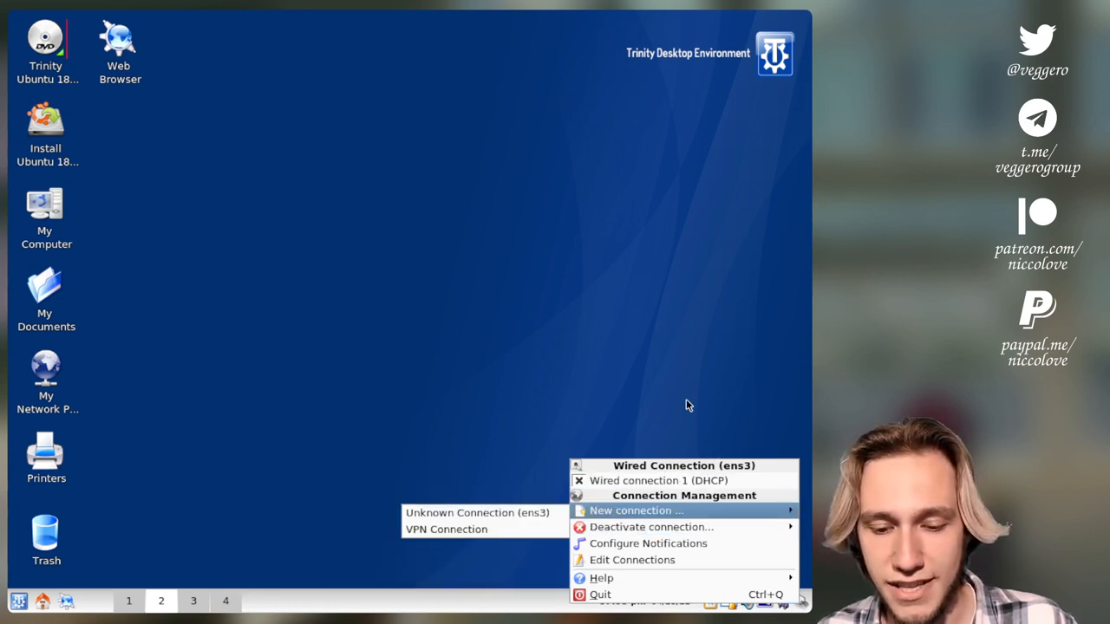
mouse_move(684, 315)
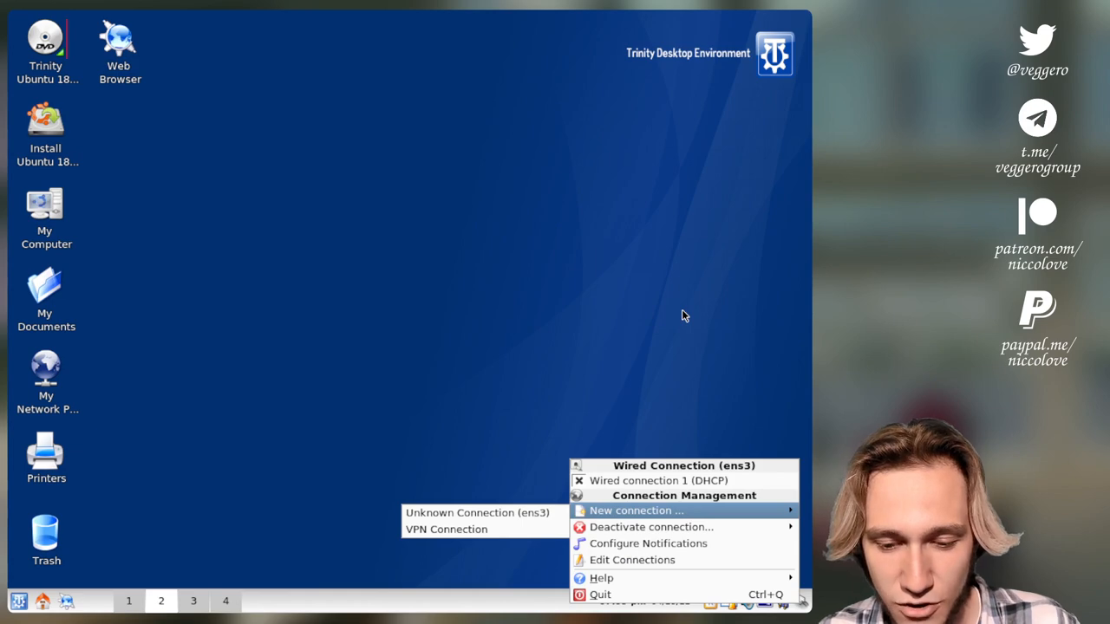
mouse_move(495, 414)
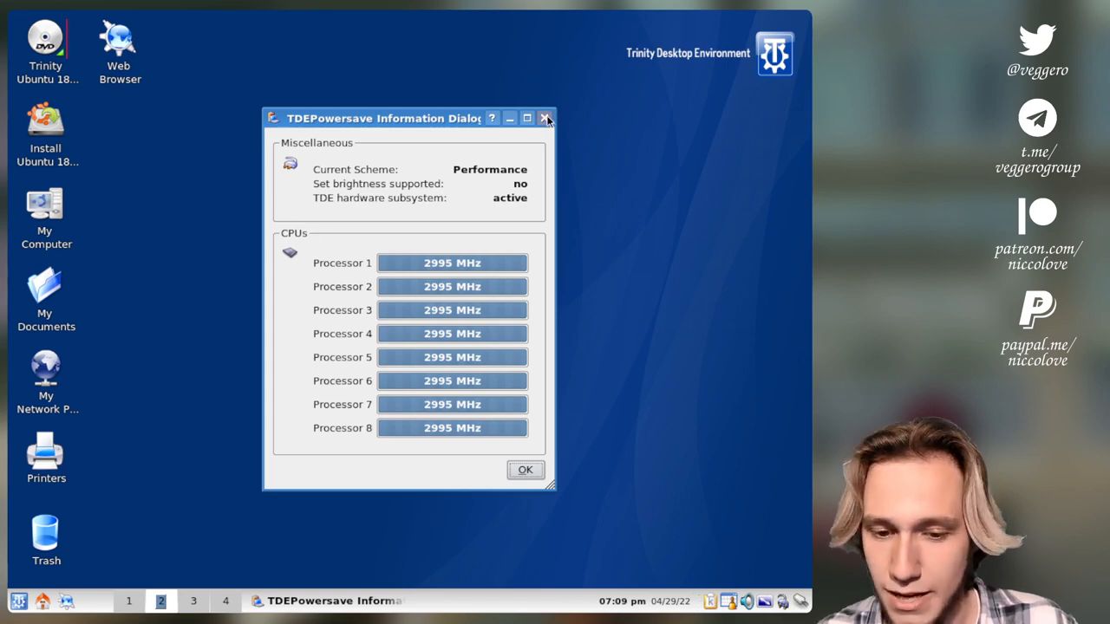
Close the TDEPowersave Information dialog and the KOrganizer Calendar window.
click(546, 118)
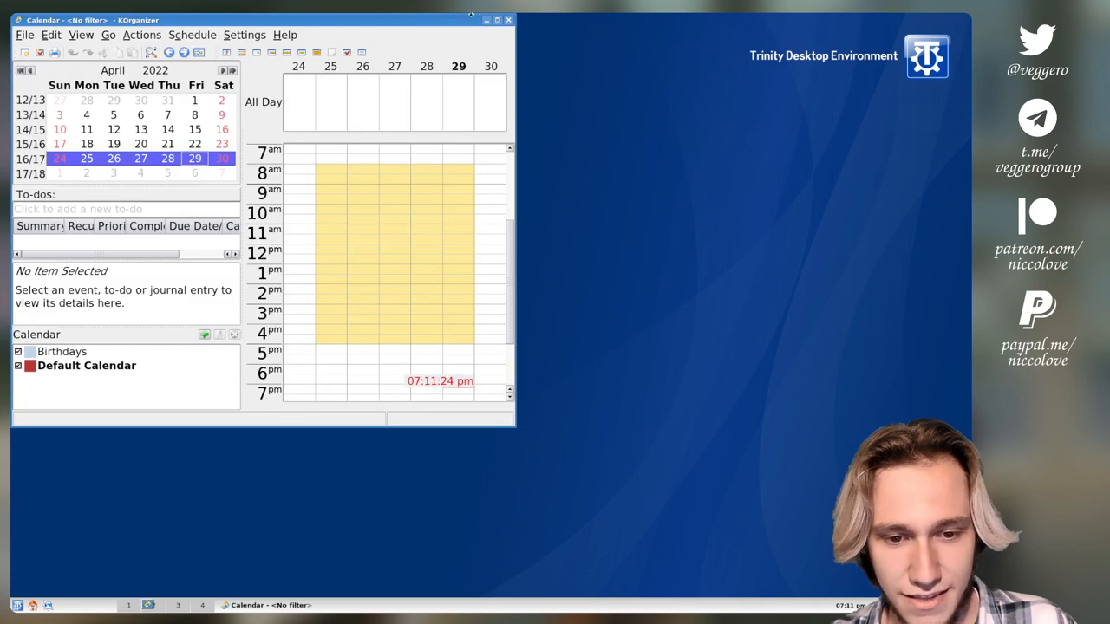
click(508, 19)
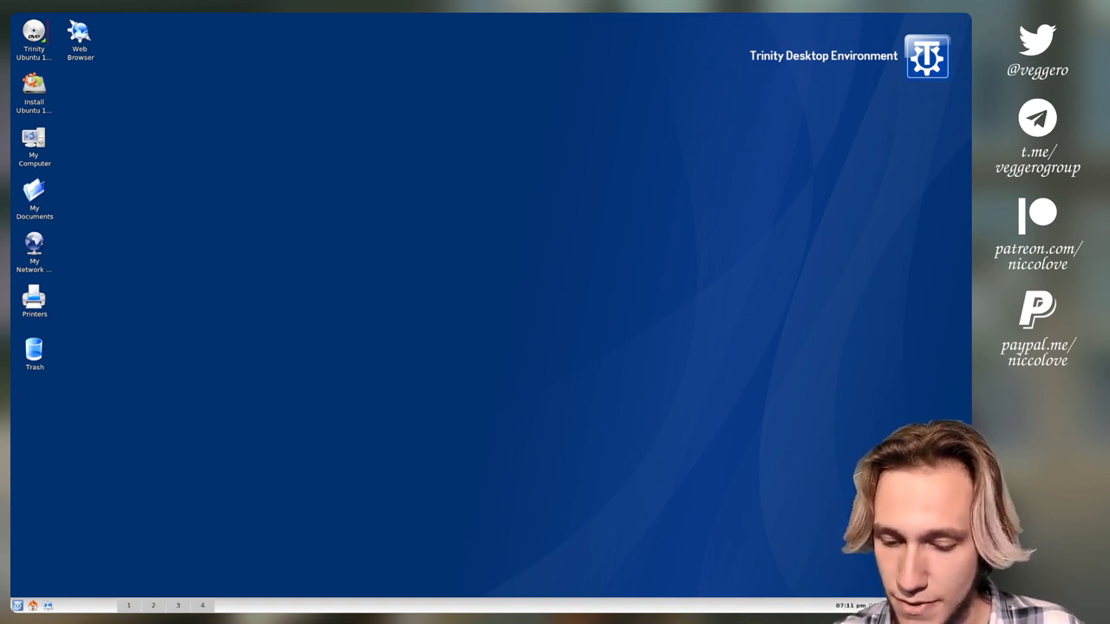
Add a Universal Sidebar panel from the bottom panel's Add New Panel menu.
right_click(716, 604)
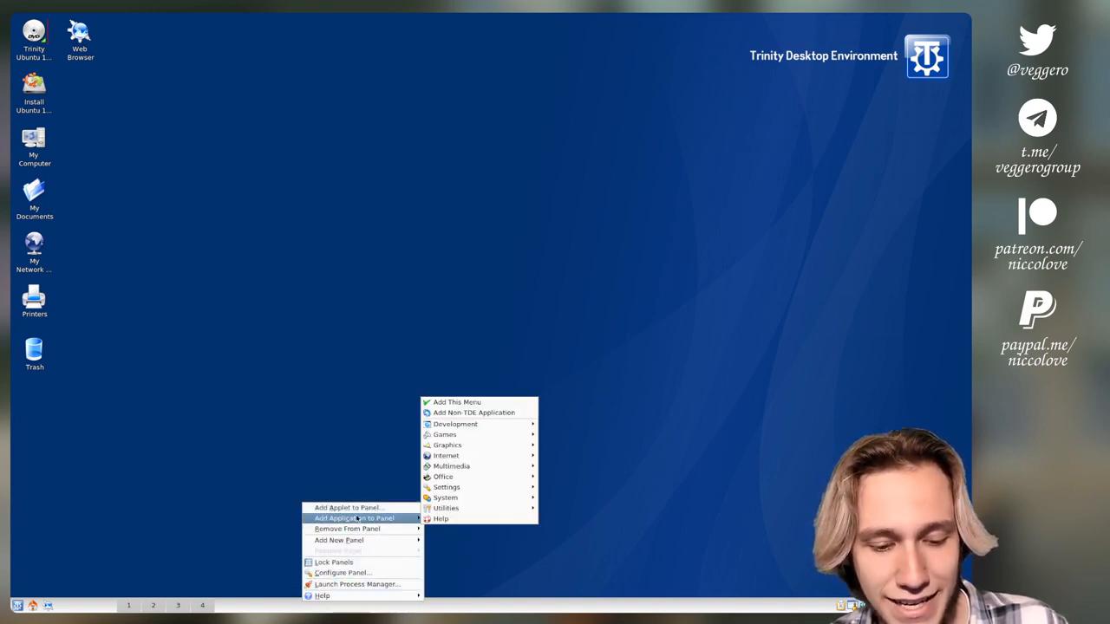
mouse_move(455, 424)
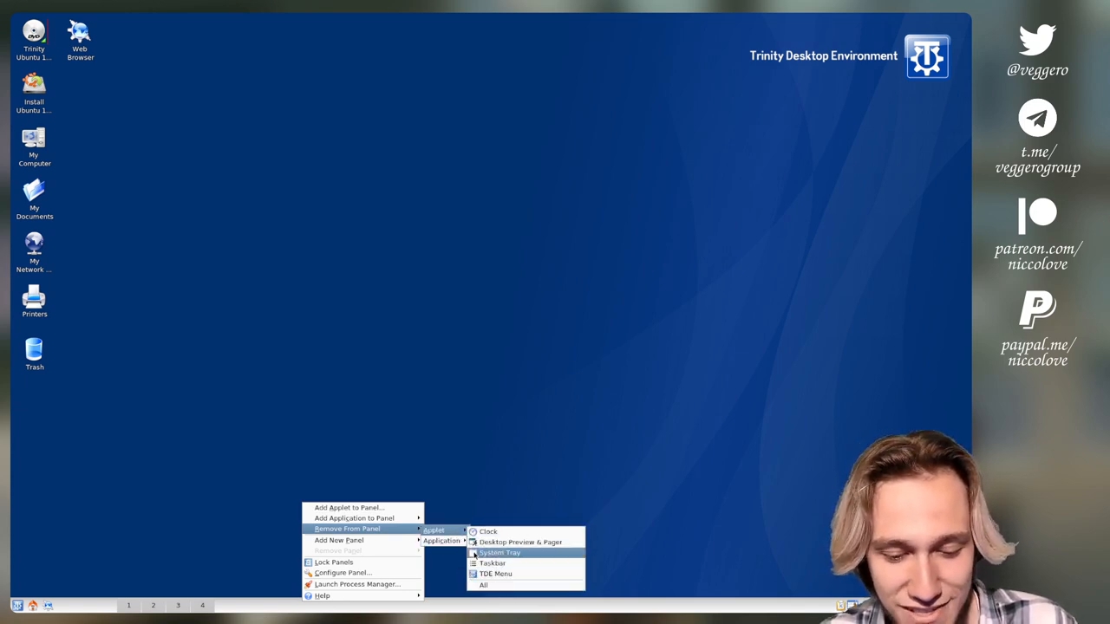
mouse_move(442, 541)
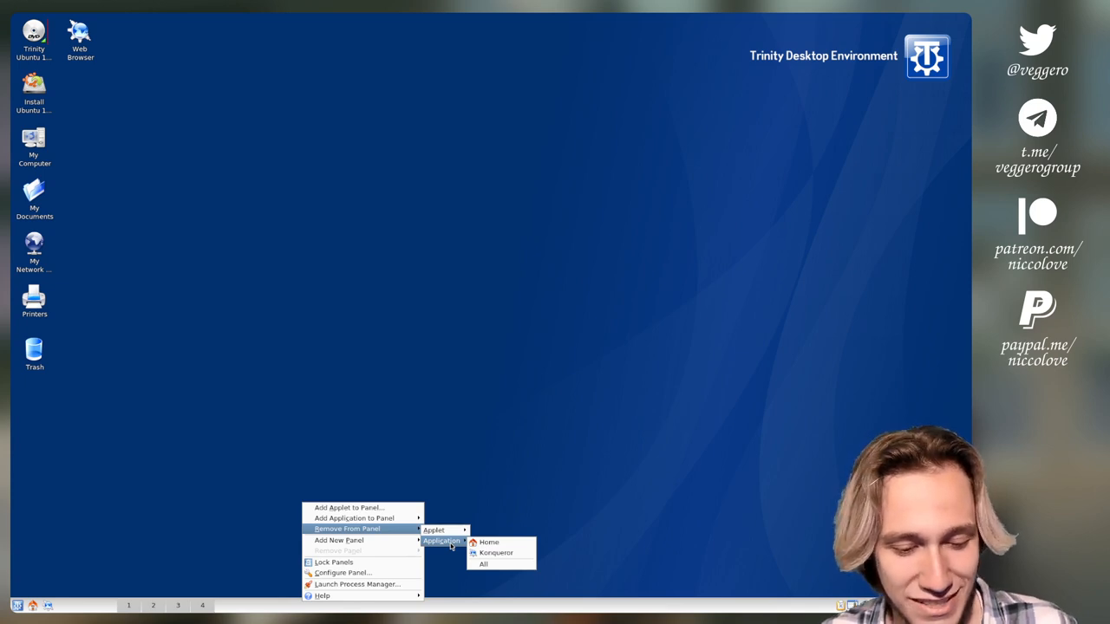
mouse_move(339, 540)
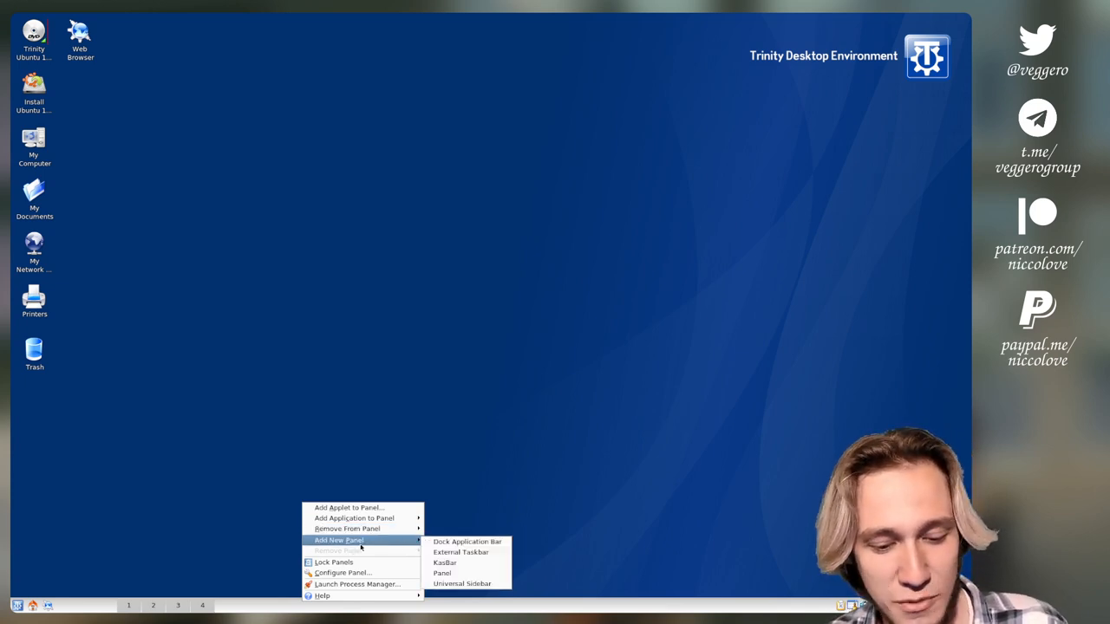
mouse_move(461, 552)
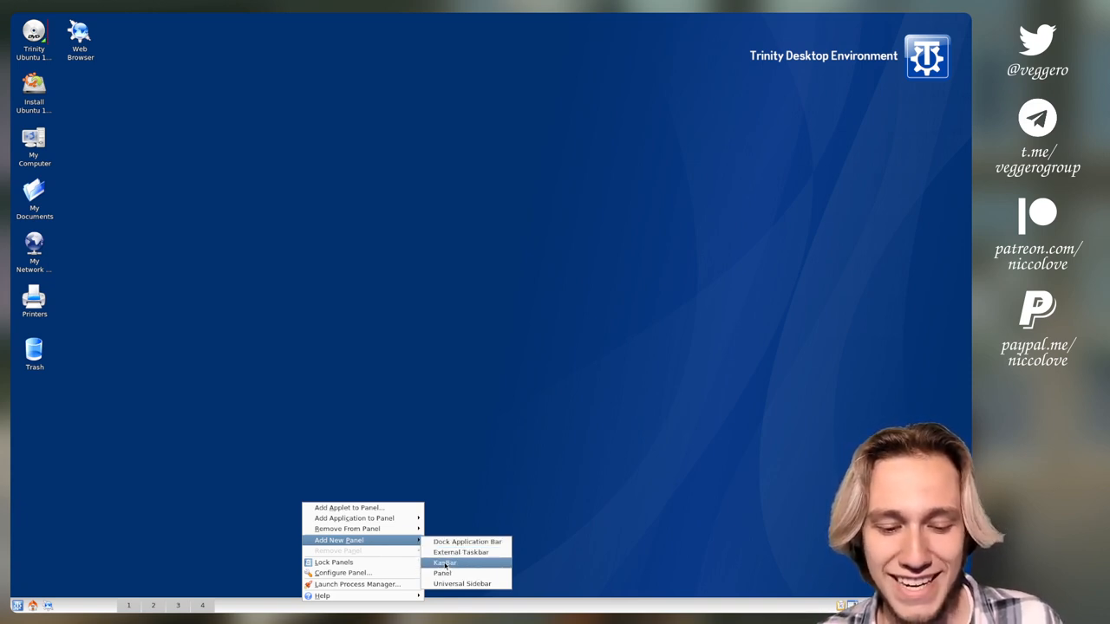
mouse_move(462, 584)
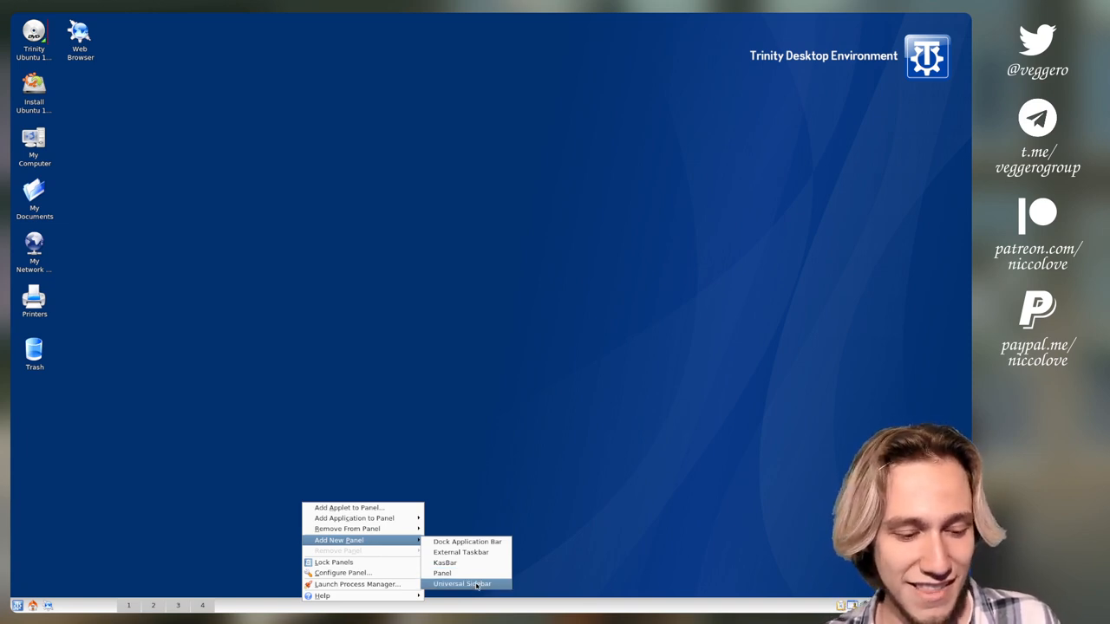
click(462, 584)
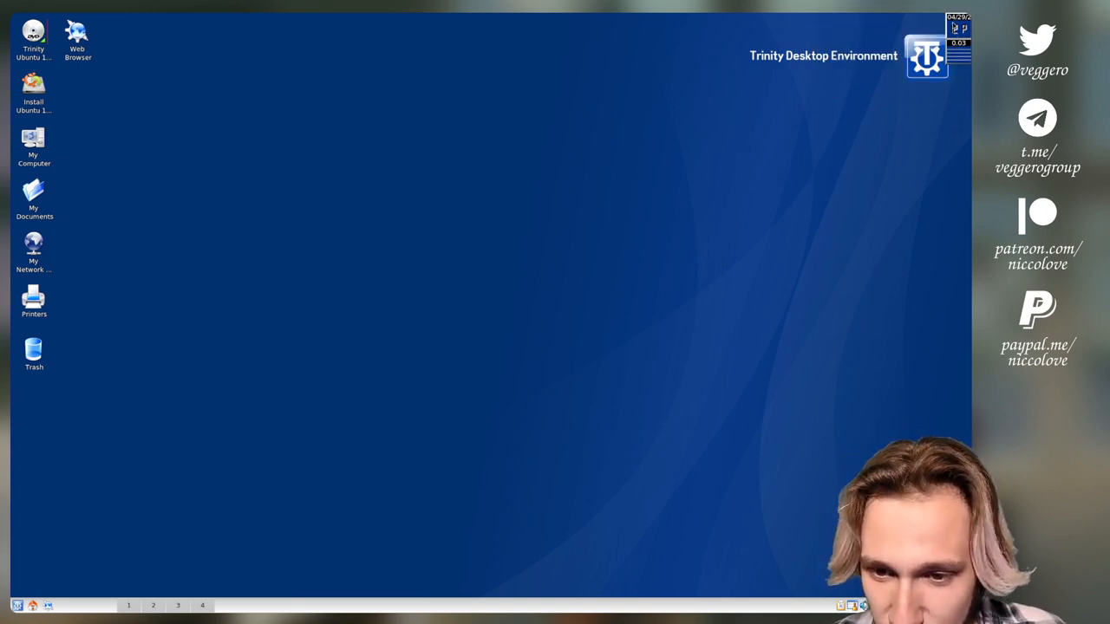
Remove the extra date-and-time panel using the panel's Remove Panel menu.
right_click(690, 264)
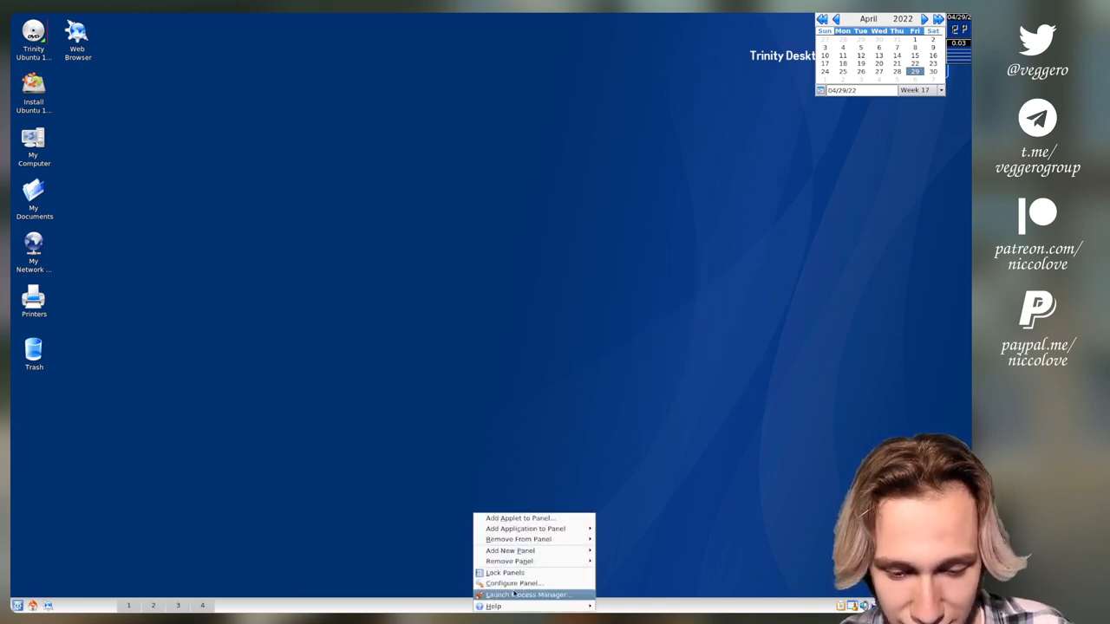
mouse_move(510, 550)
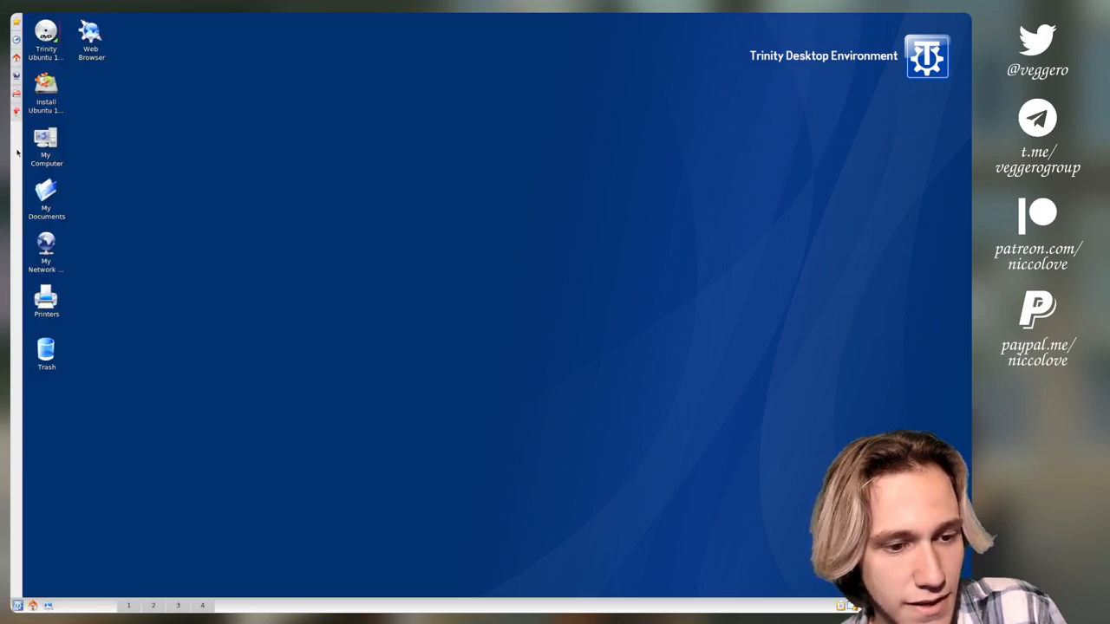
right_click(395, 604)
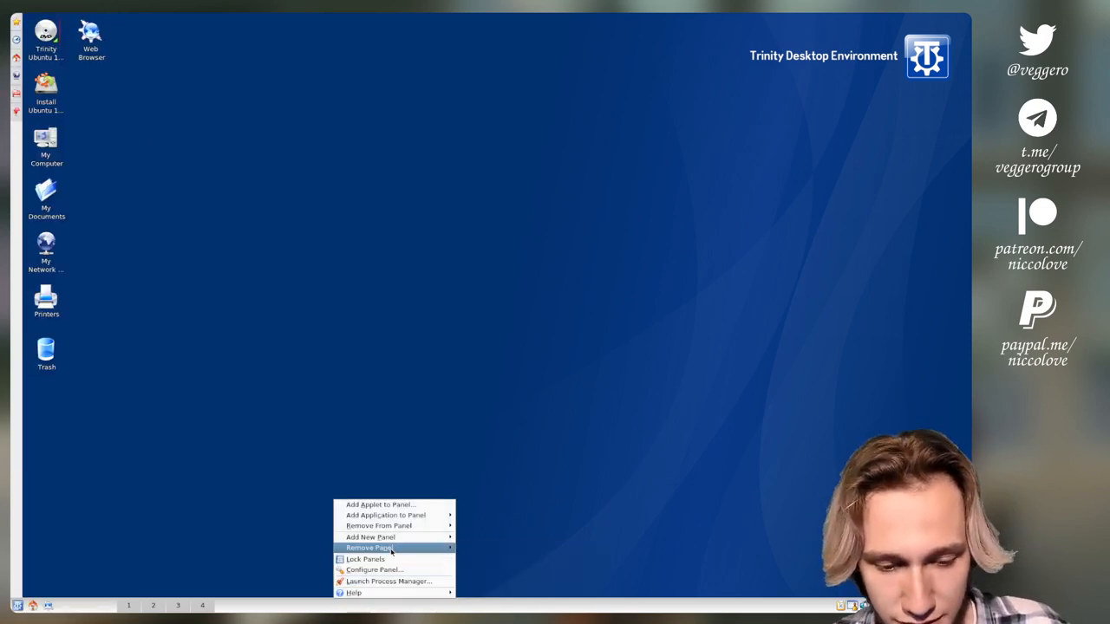
mouse_move(370, 536)
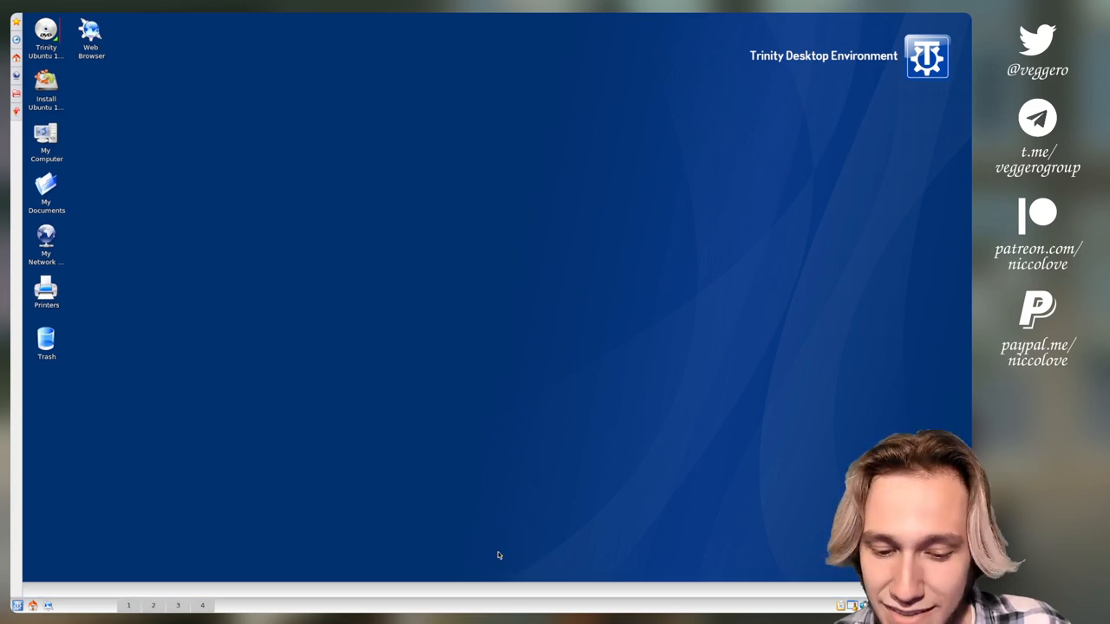
Open My Documents from the desktop and collapse the Home Folder tree.
click(46, 191)
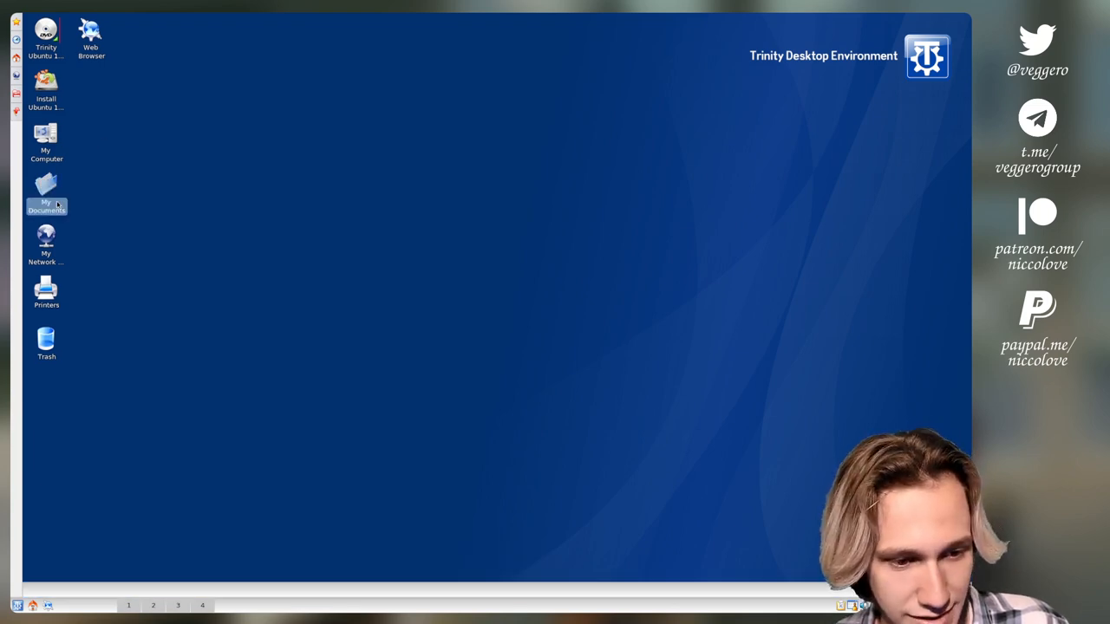
double_click(46, 190)
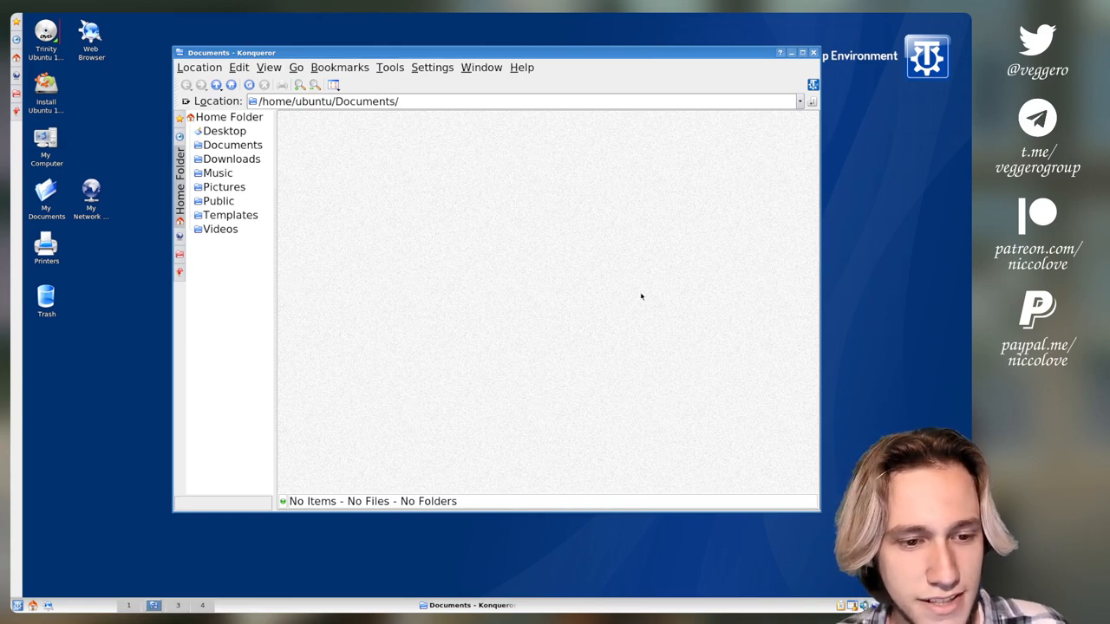
click(432, 67)
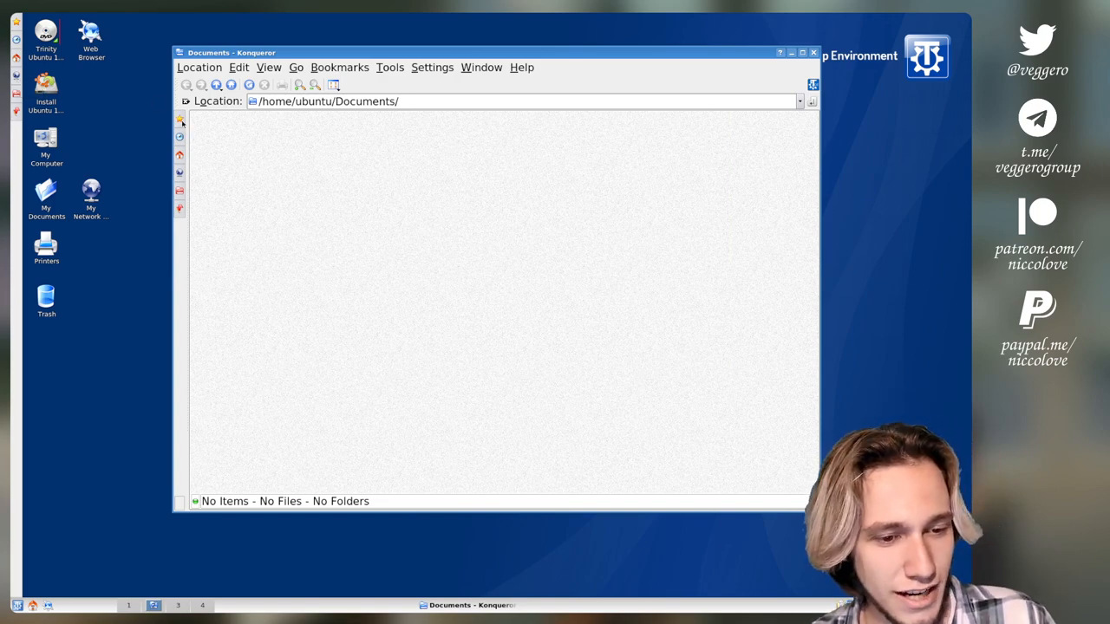
mouse_move(180, 208)
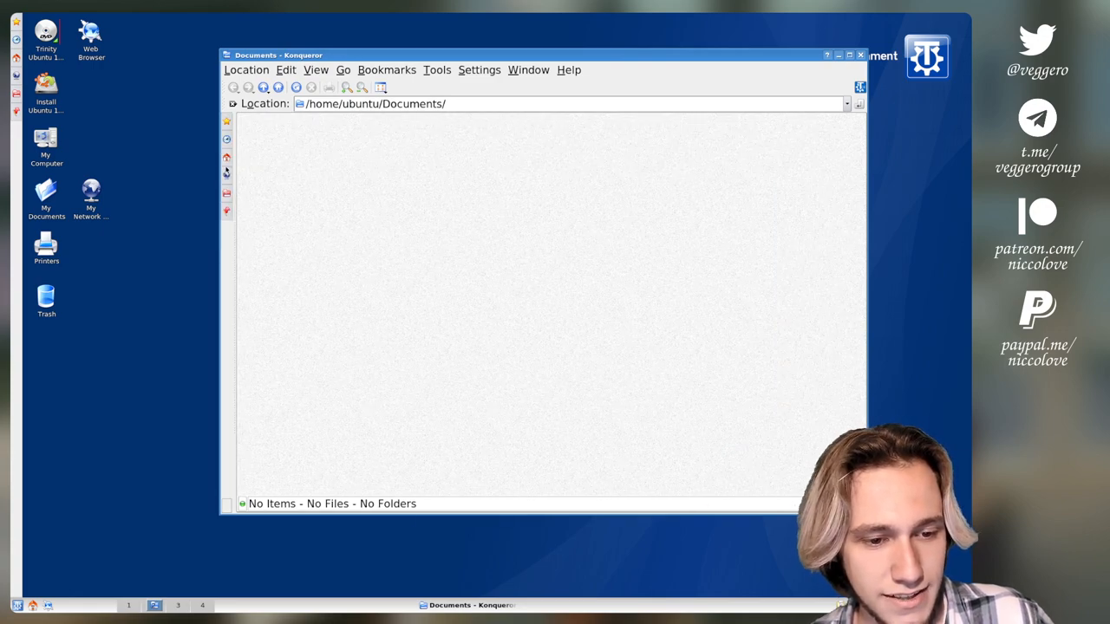
Inspect the /etc folder's properties from the Root Folder tree, then close them.
click(271, 189)
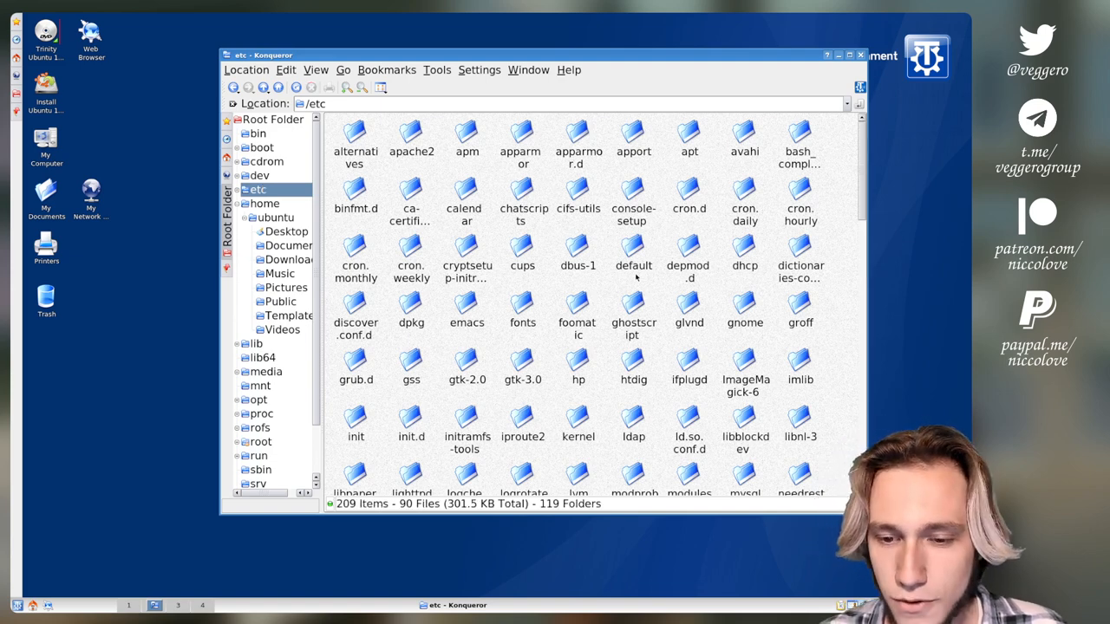
mouse_move(835, 188)
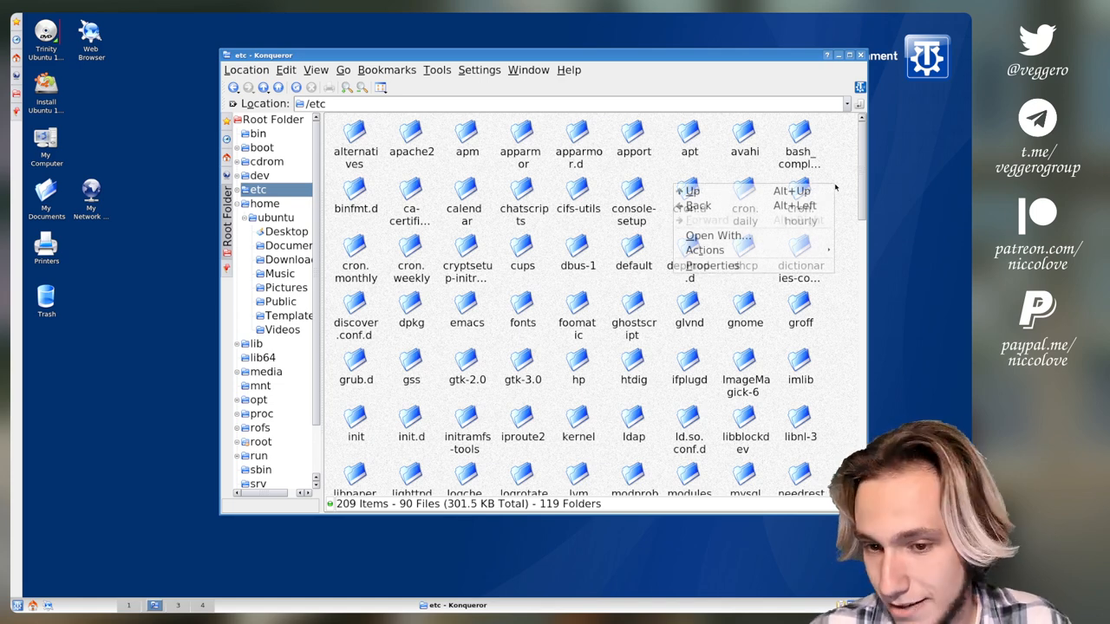
click(713, 265)
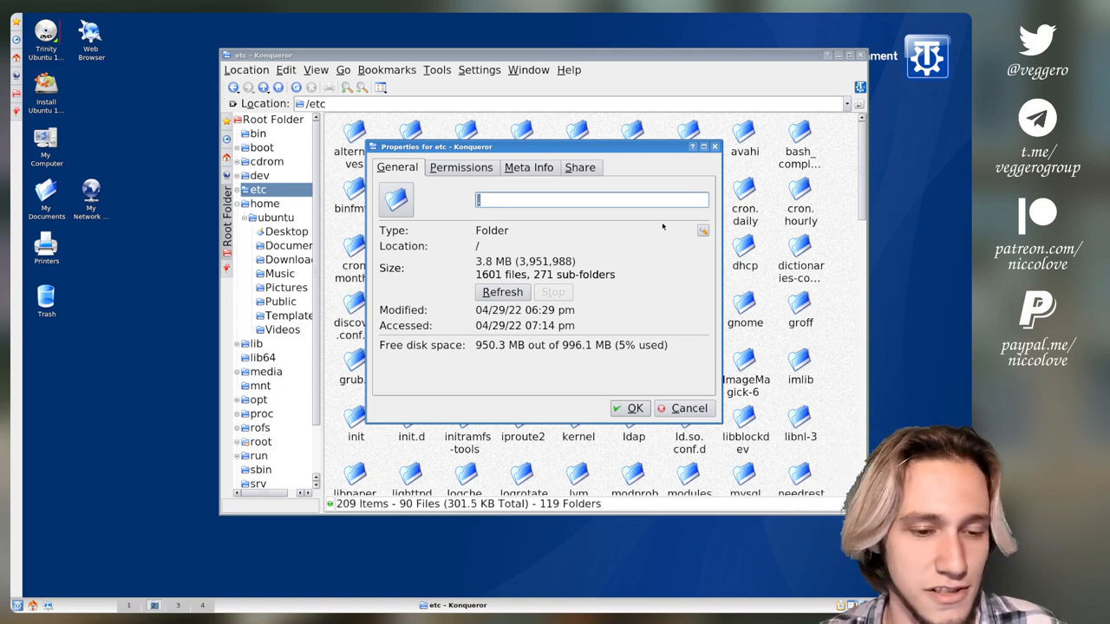
click(688, 408)
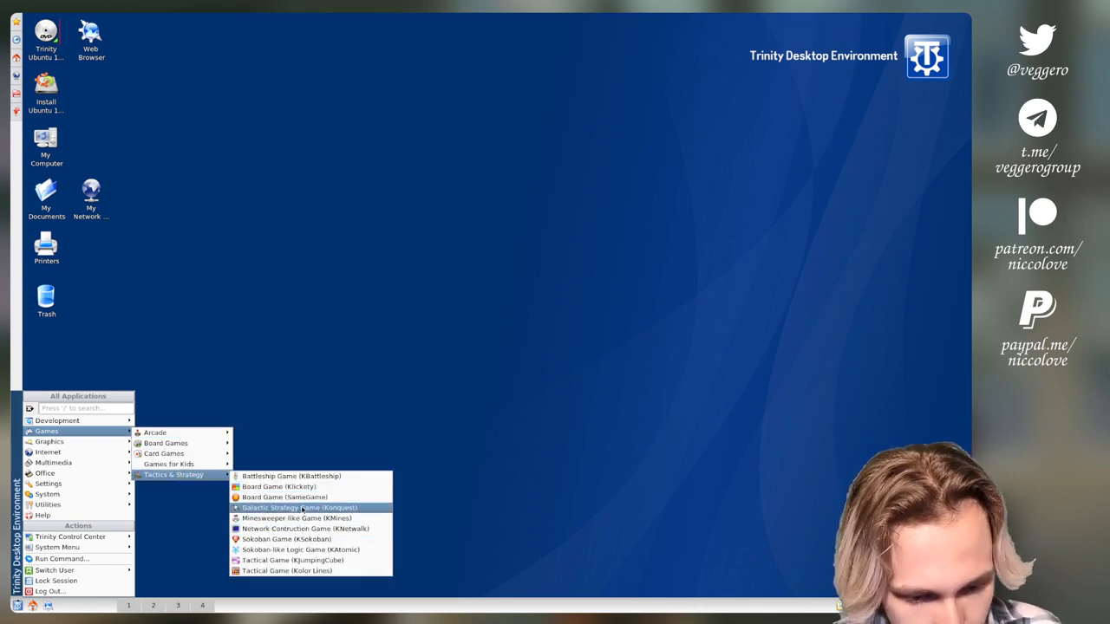
Launch Konquest, end turn one, dismiss the not-enough-ships error, end turn two.
click(298, 507)
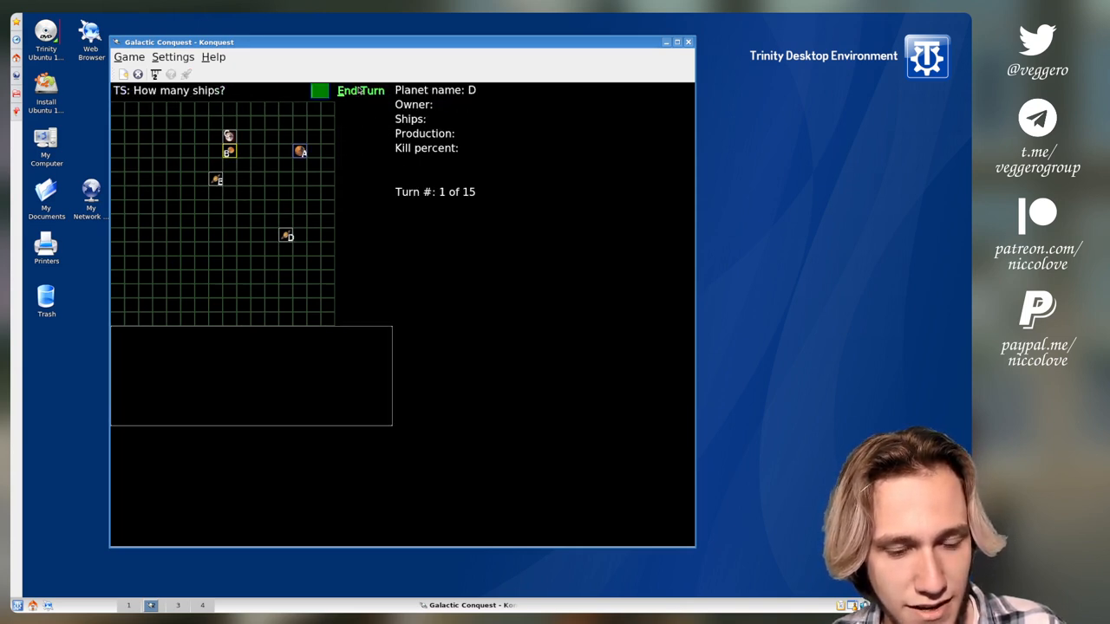
click(359, 90)
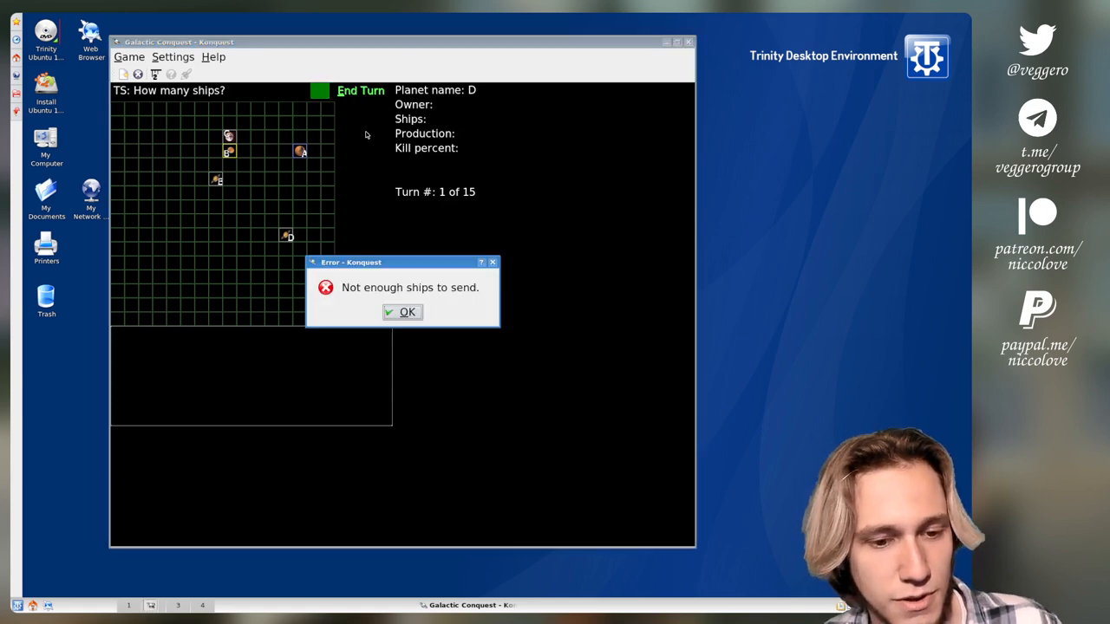
click(401, 311)
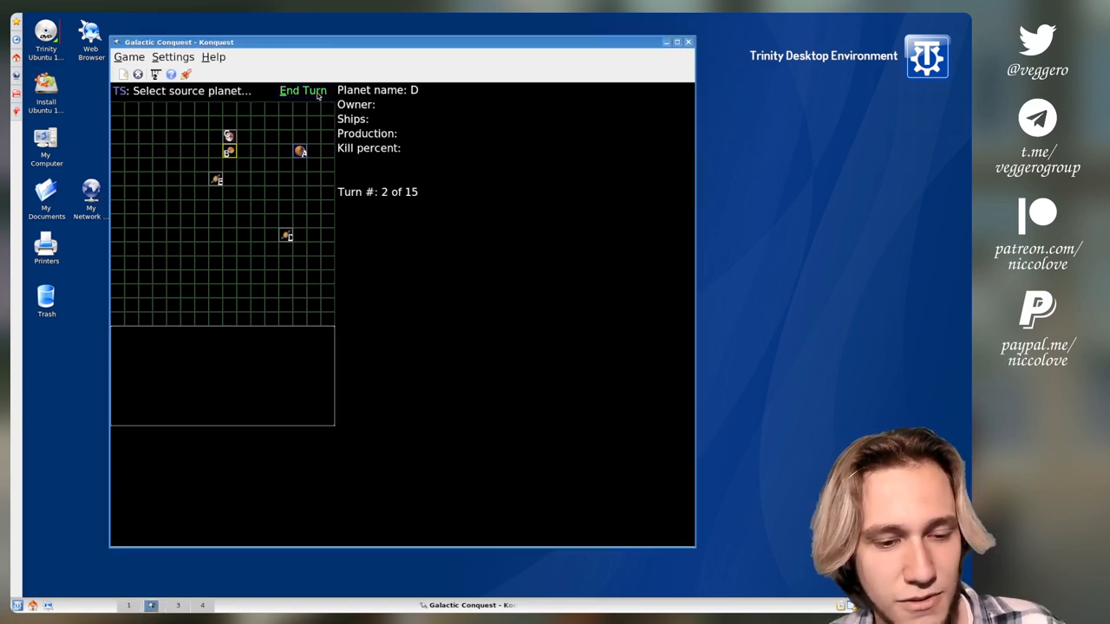
click(666, 41)
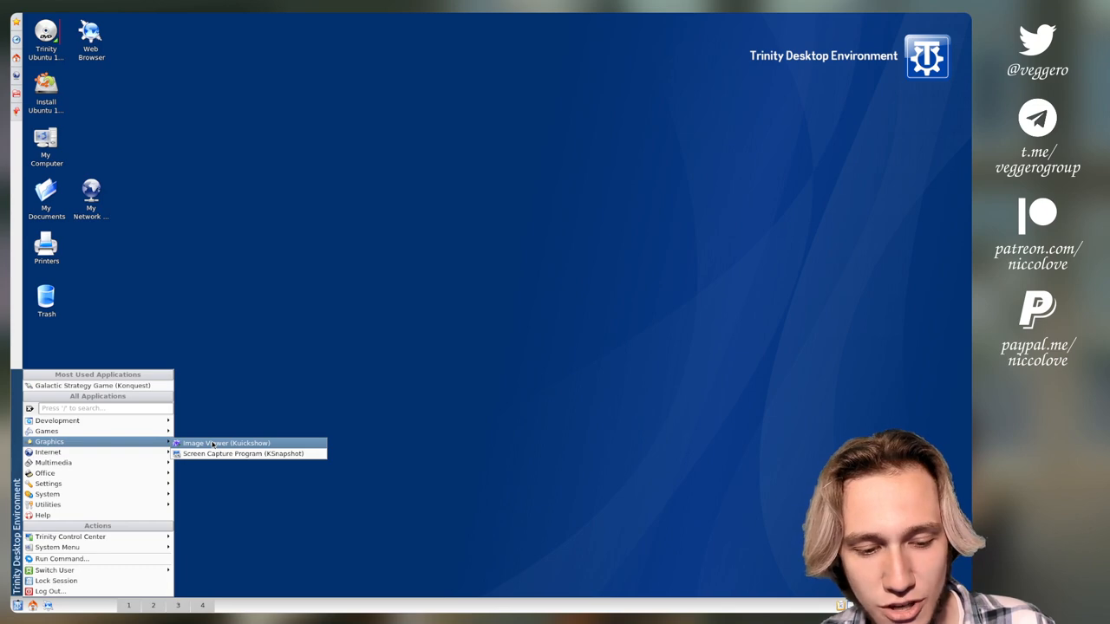
Launch Kuickshow and KSnapshot, then save the capture as snapshot1.png in /home/ubuntu.
click(226, 443)
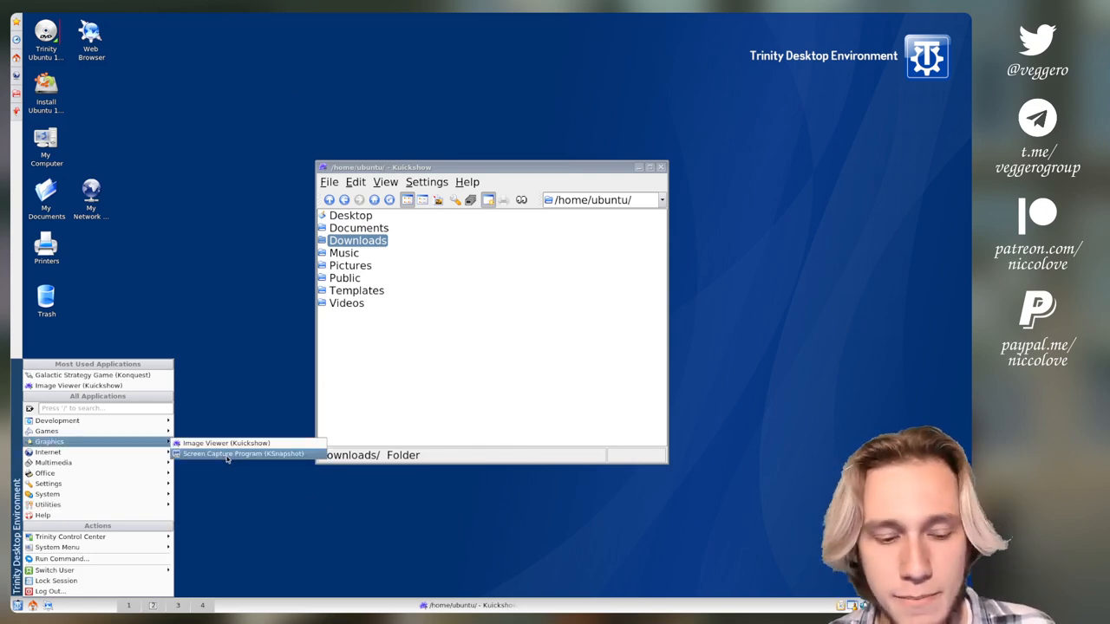
click(242, 453)
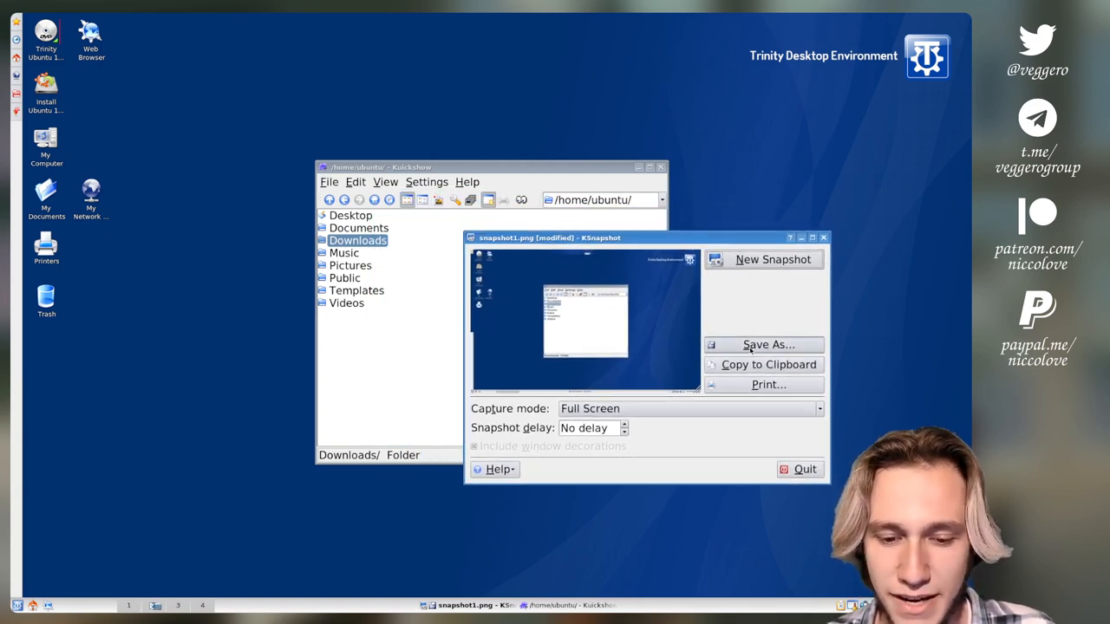
click(767, 344)
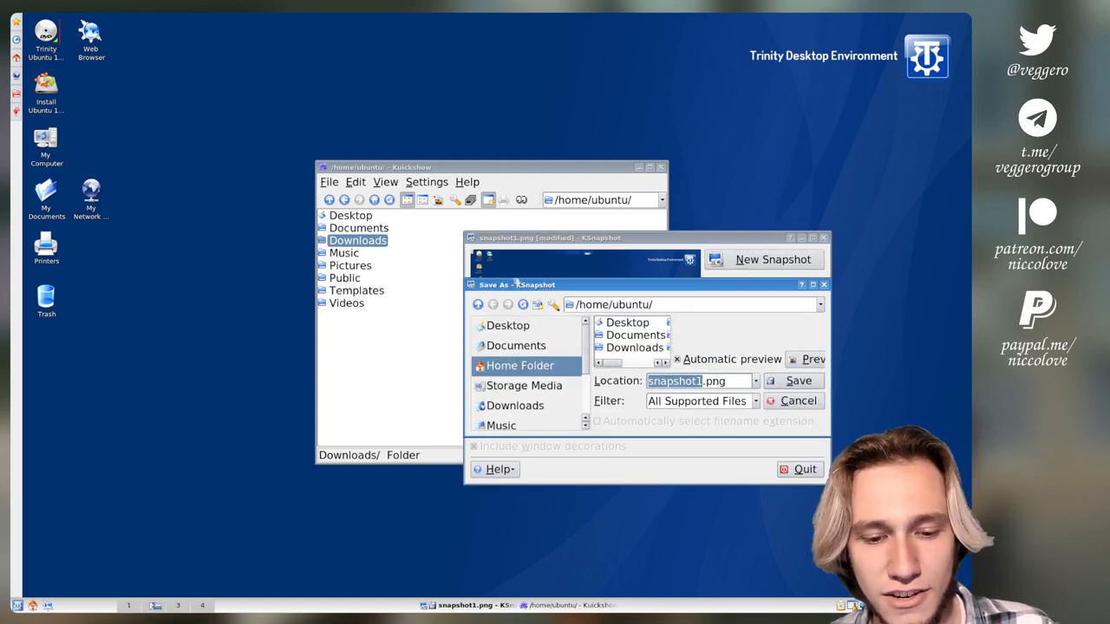
click(792, 401)
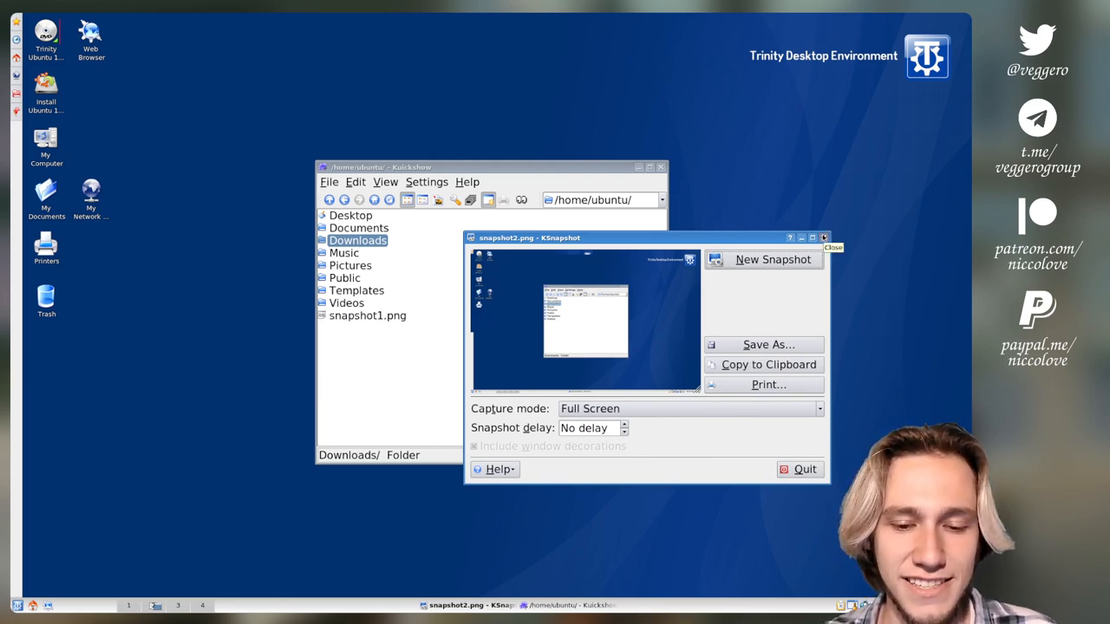
click(823, 236)
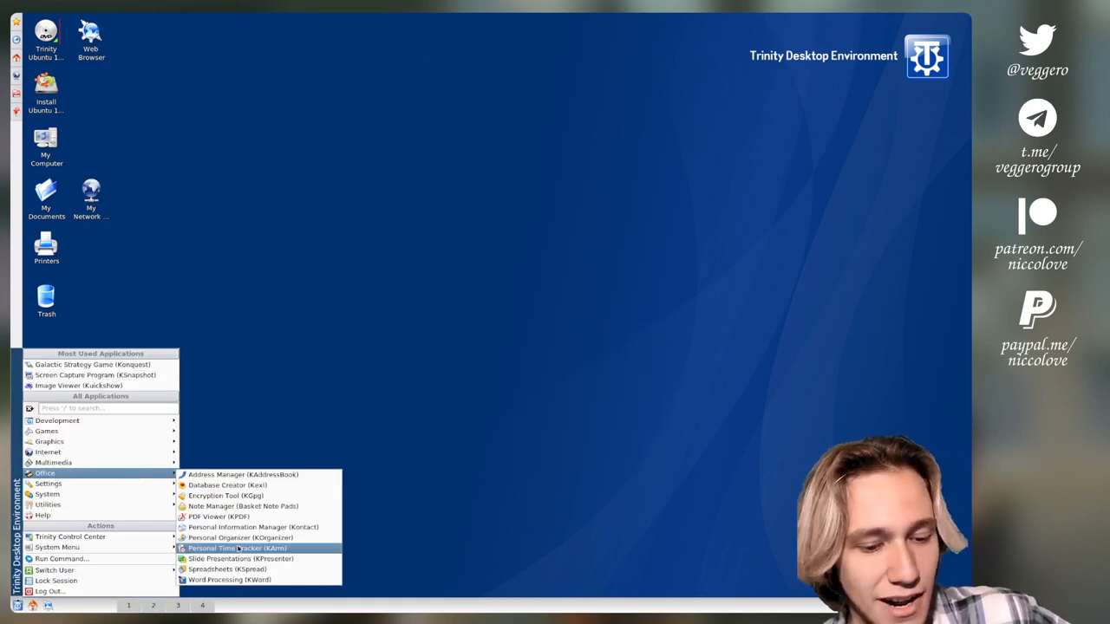
Enlarge the KArm window and open the New Task form from the Task menu.
click(236, 548)
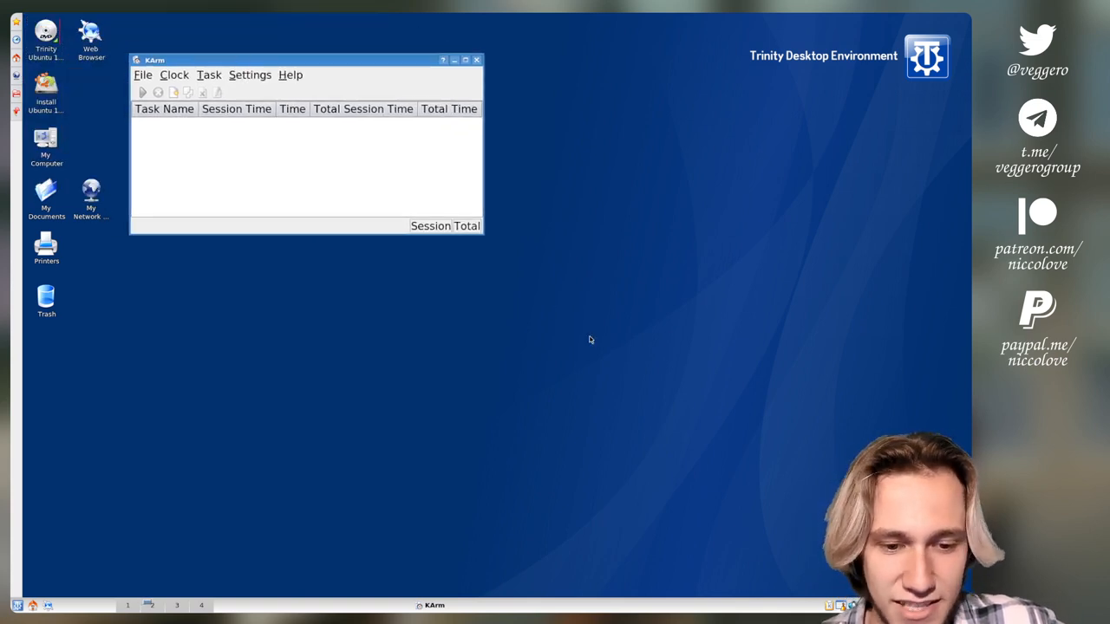
click(143, 74)
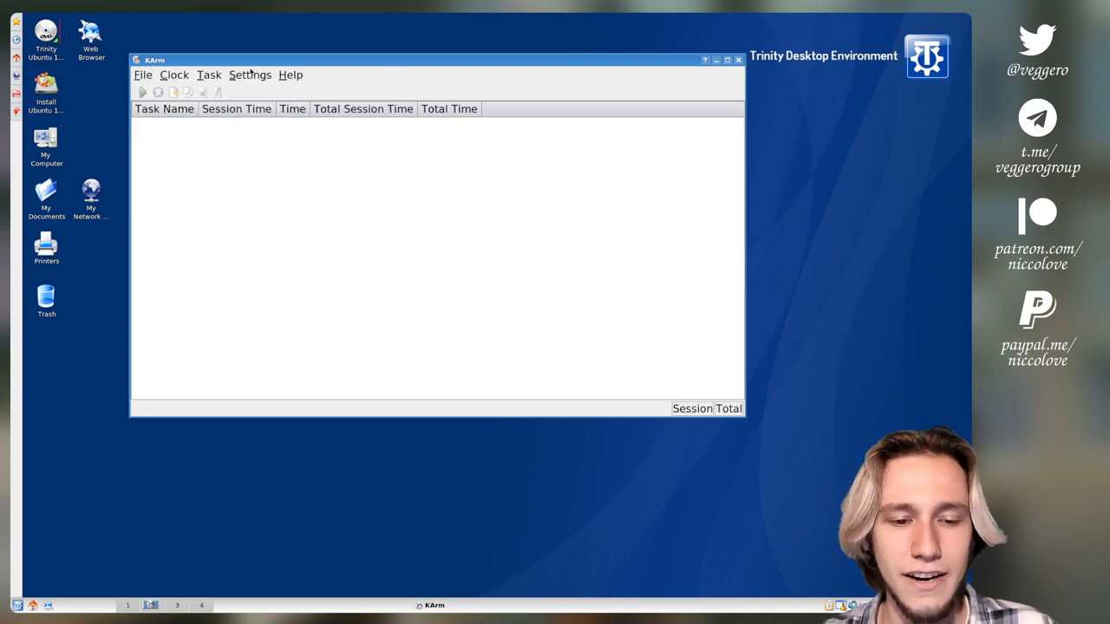
click(142, 74)
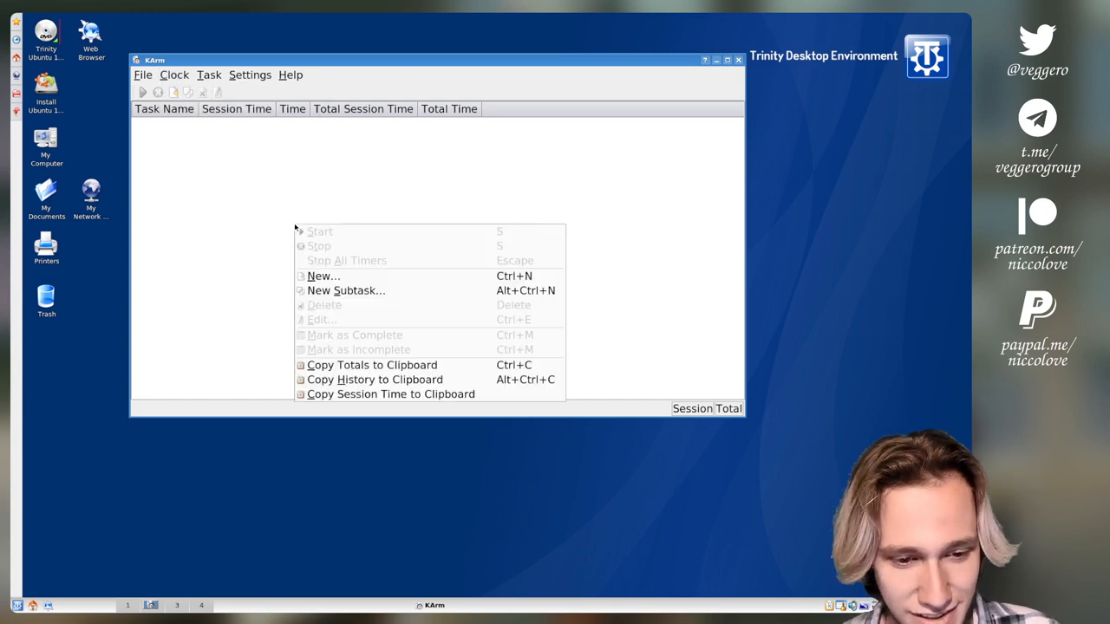
click(323, 276)
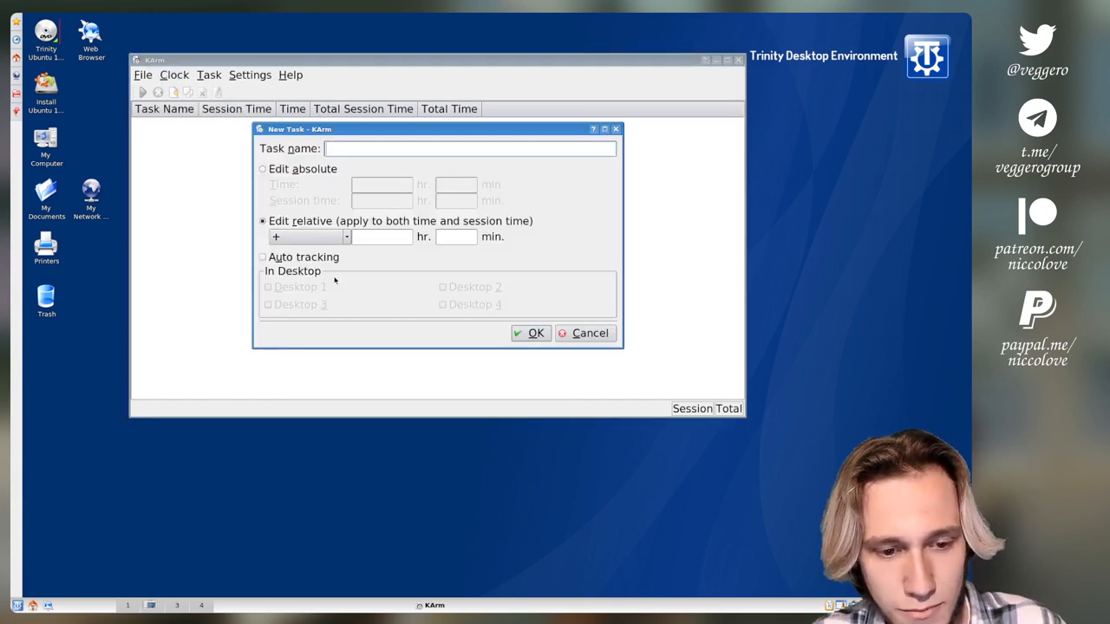
click(18, 605)
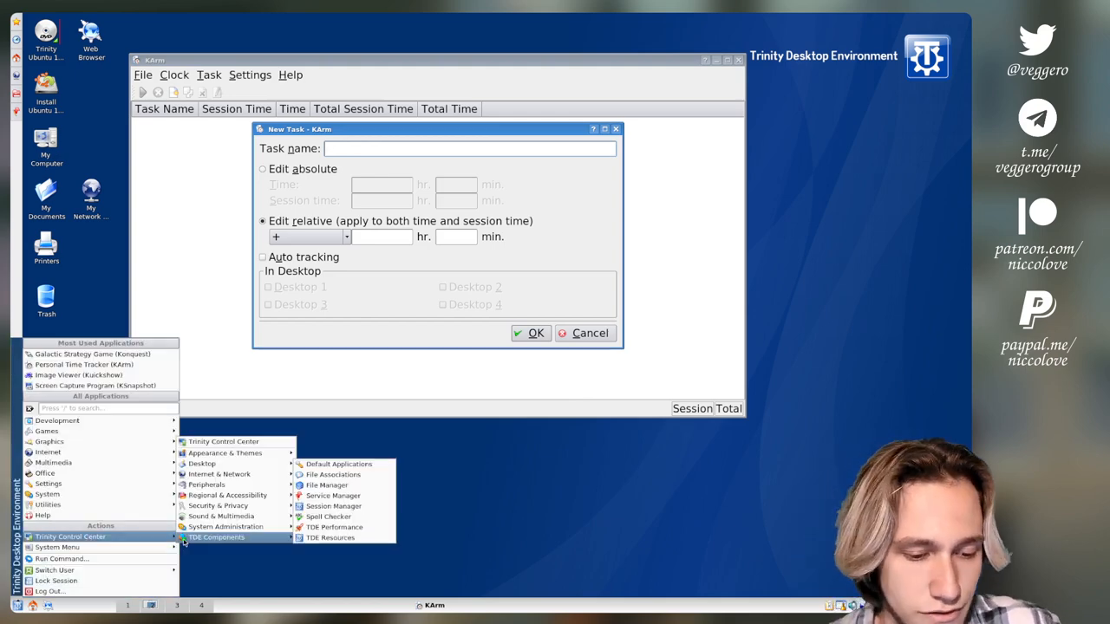
mouse_move(223, 441)
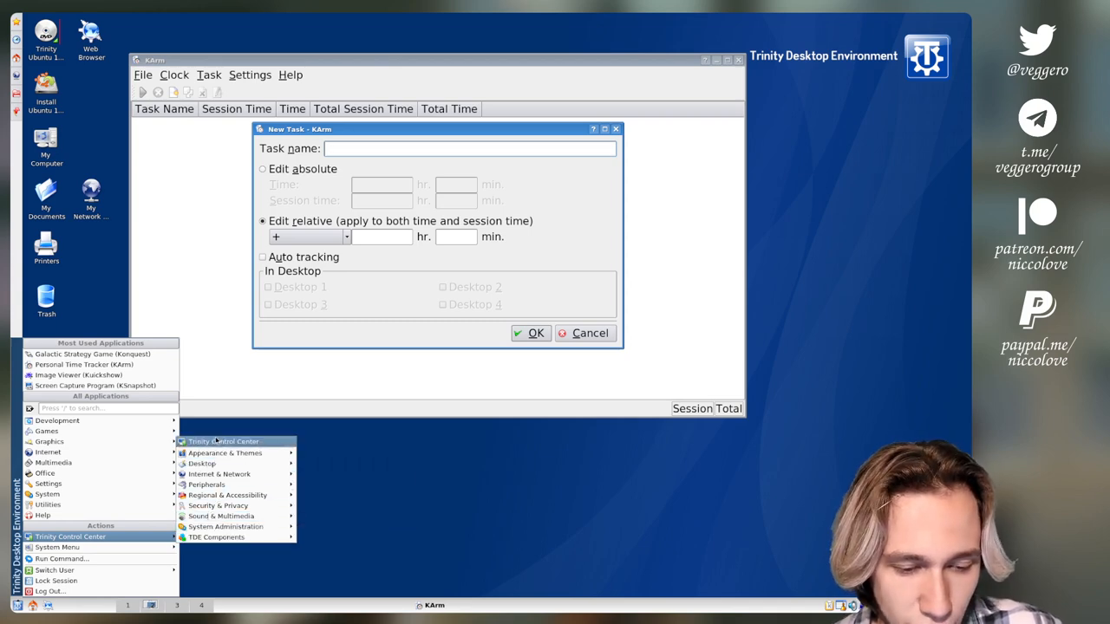
In Trinity Control Center, view the Keyboard and Keyboard Layout settings.
click(70, 536)
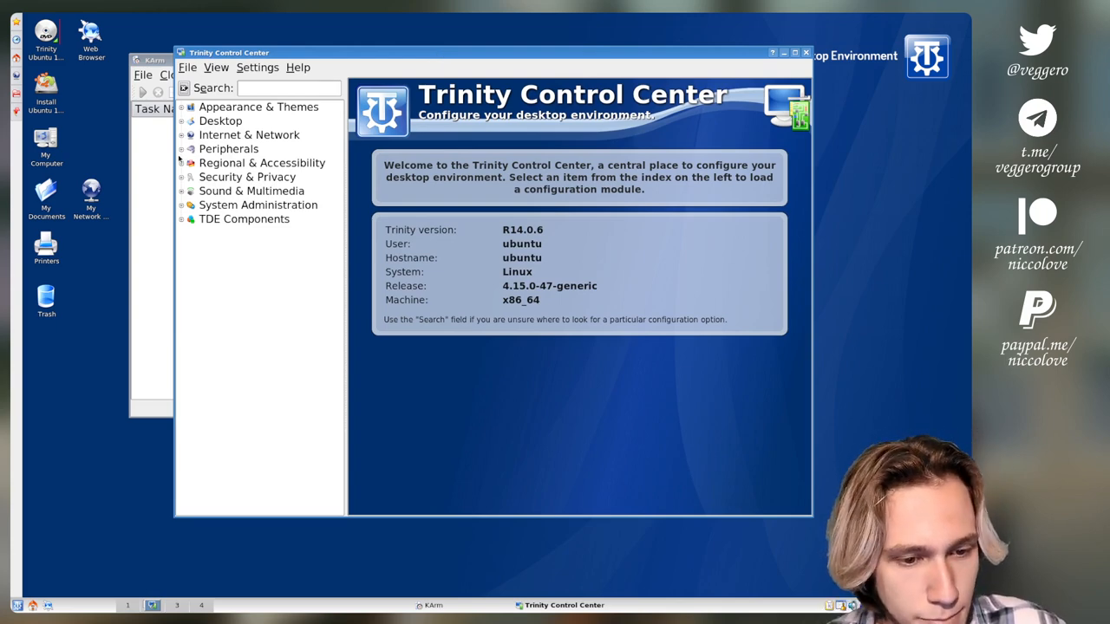
click(233, 233)
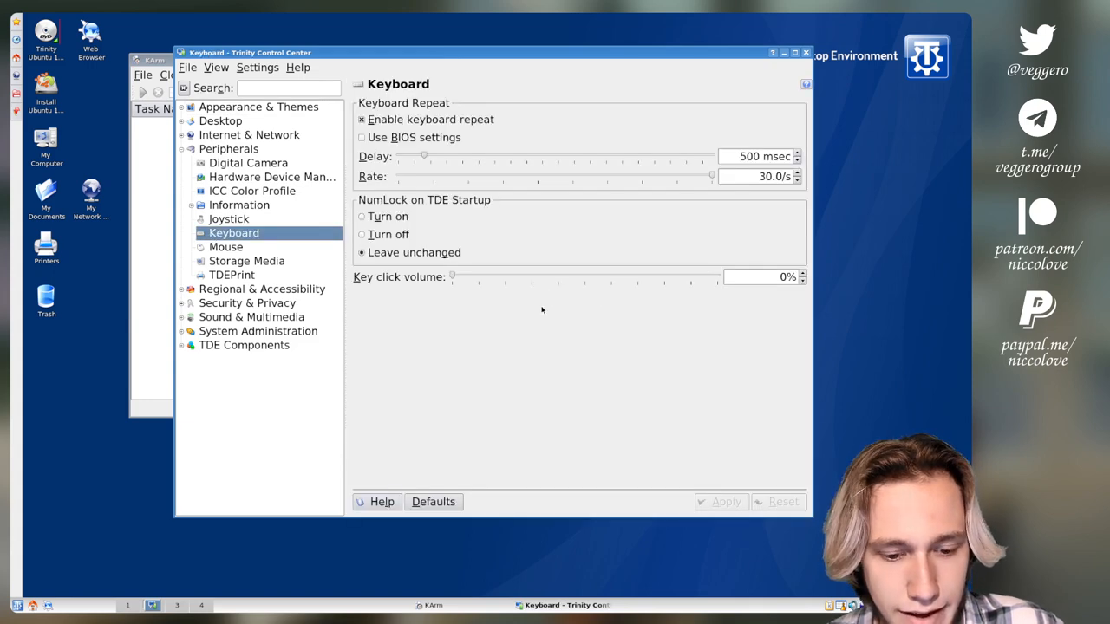
click(181, 288)
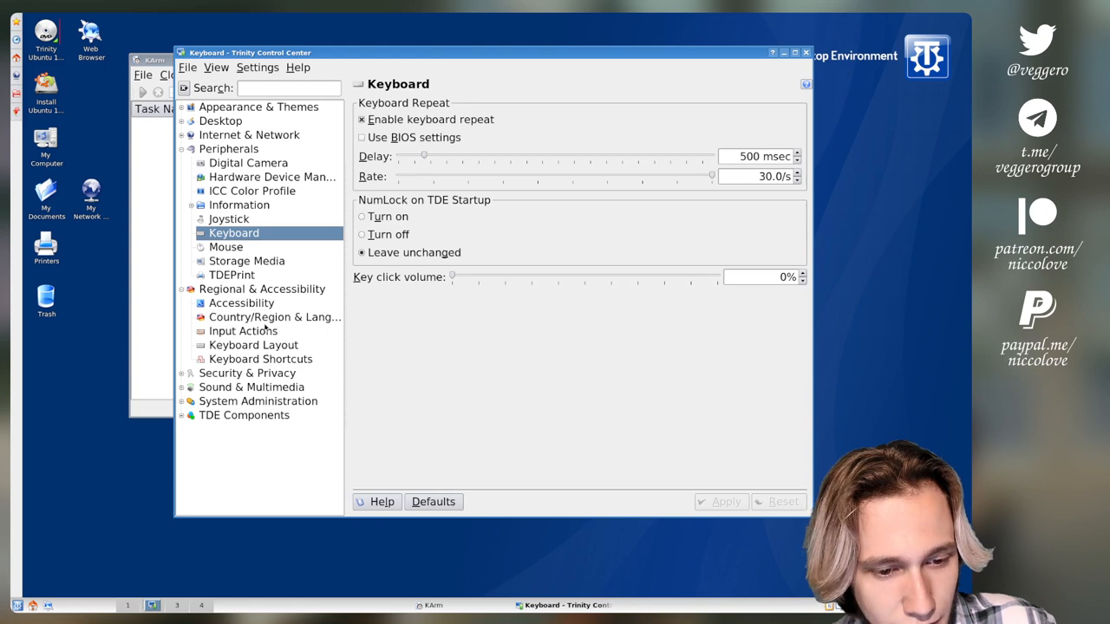
click(253, 344)
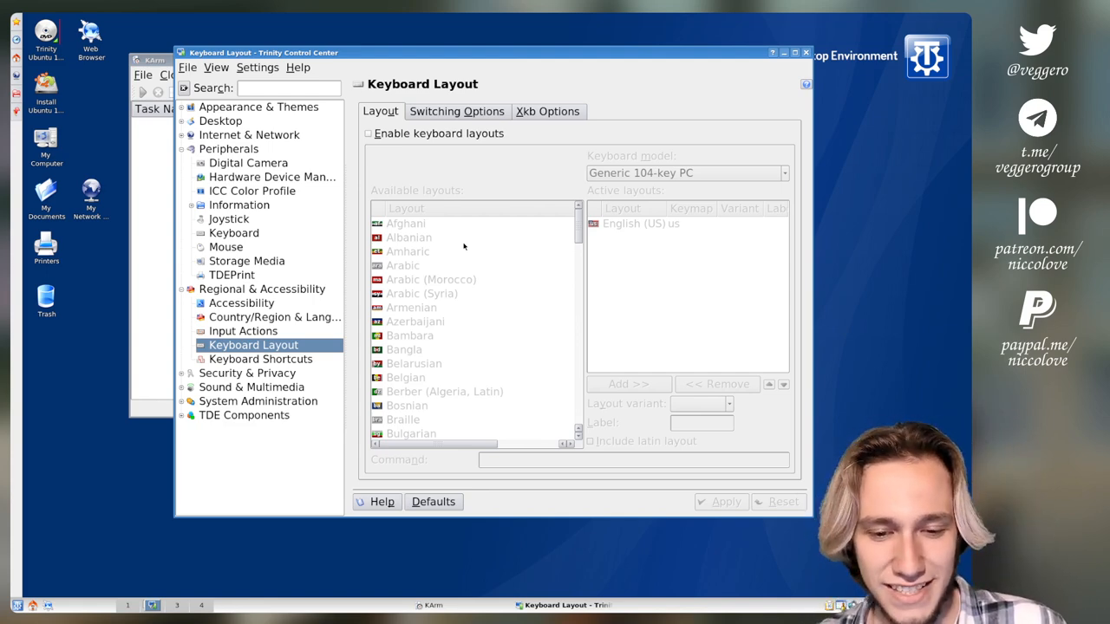
mouse_move(453, 282)
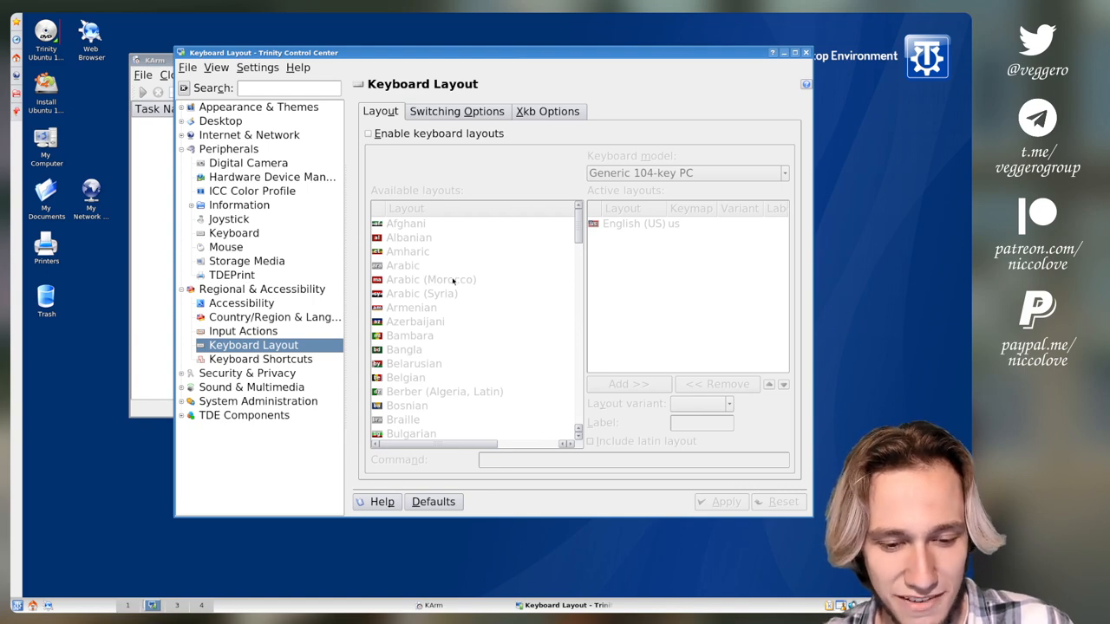
mouse_move(470, 210)
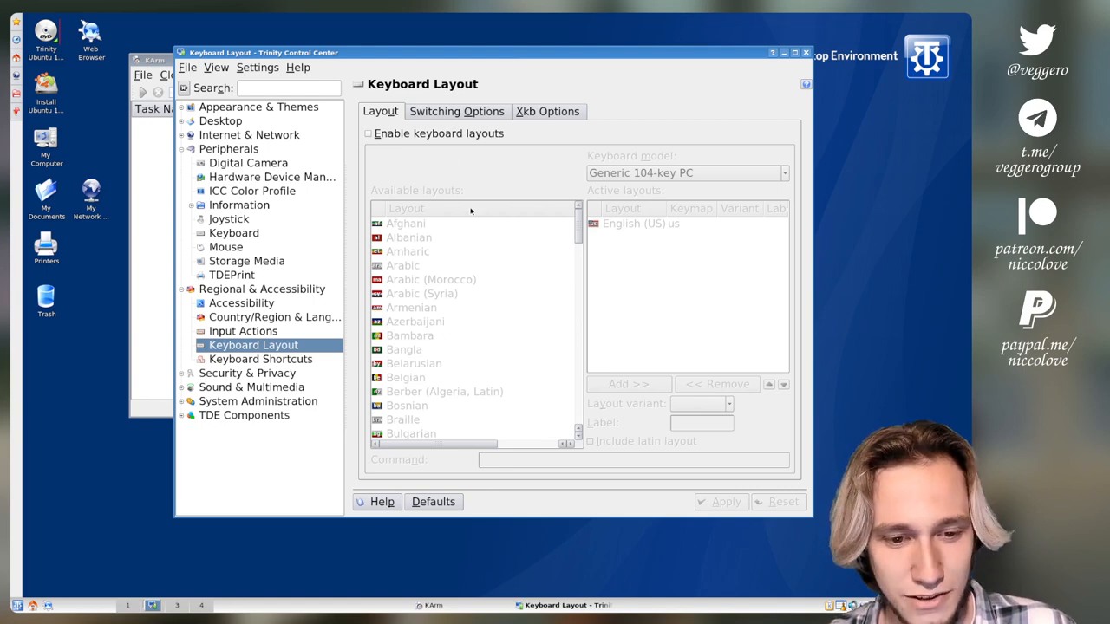
Enable keyboard layouts, then name the KArm task 'Subscribe To My Channel'.
click(368, 132)
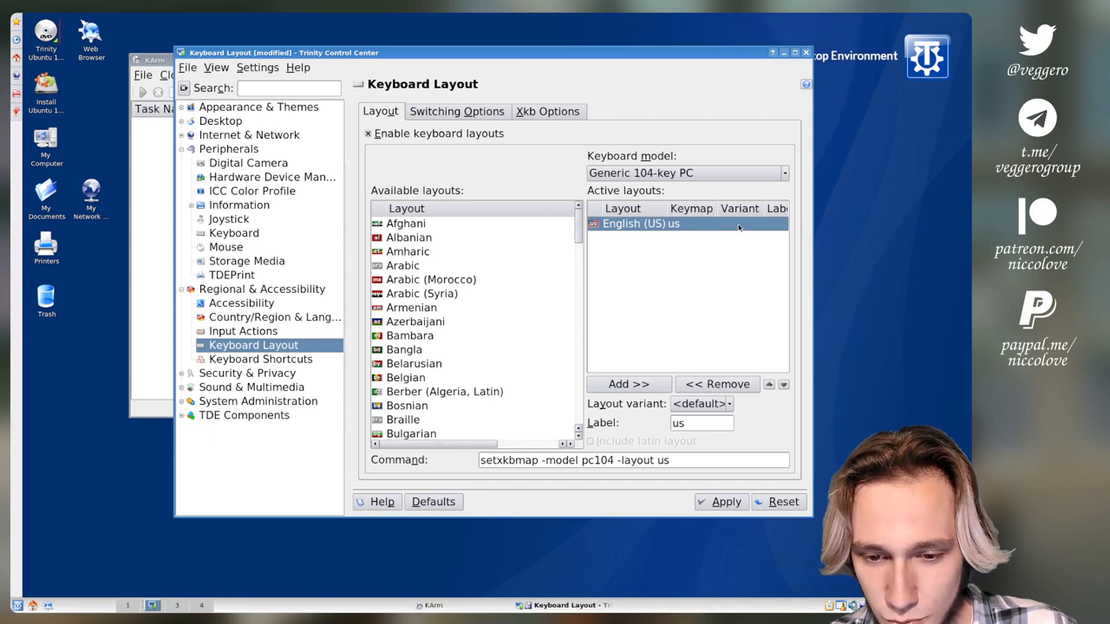
mouse_move(714, 309)
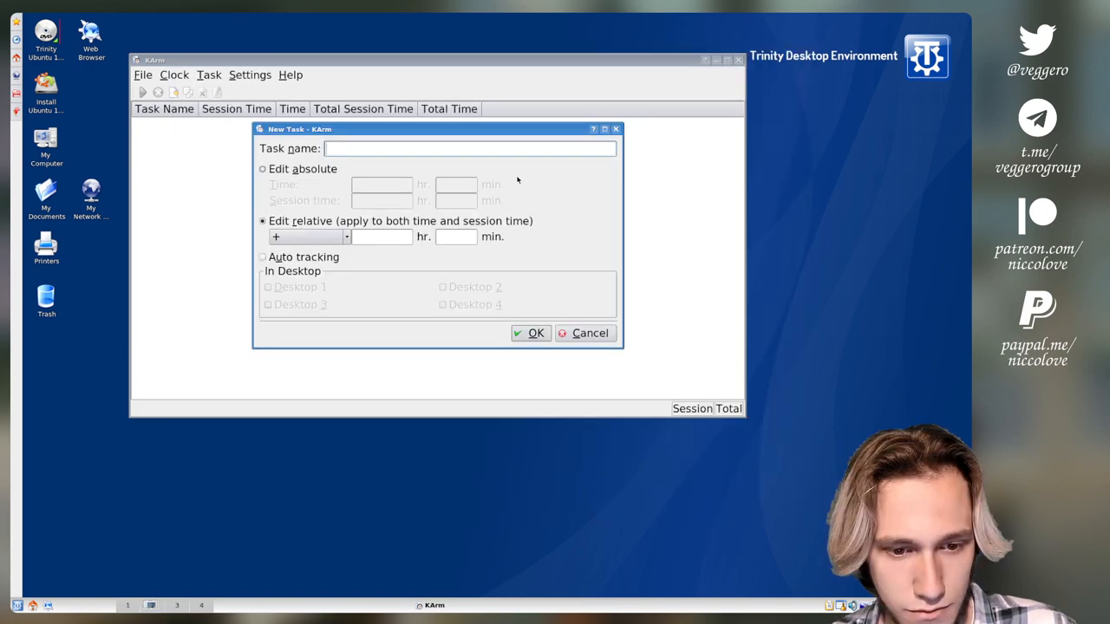
text(Subscribe)
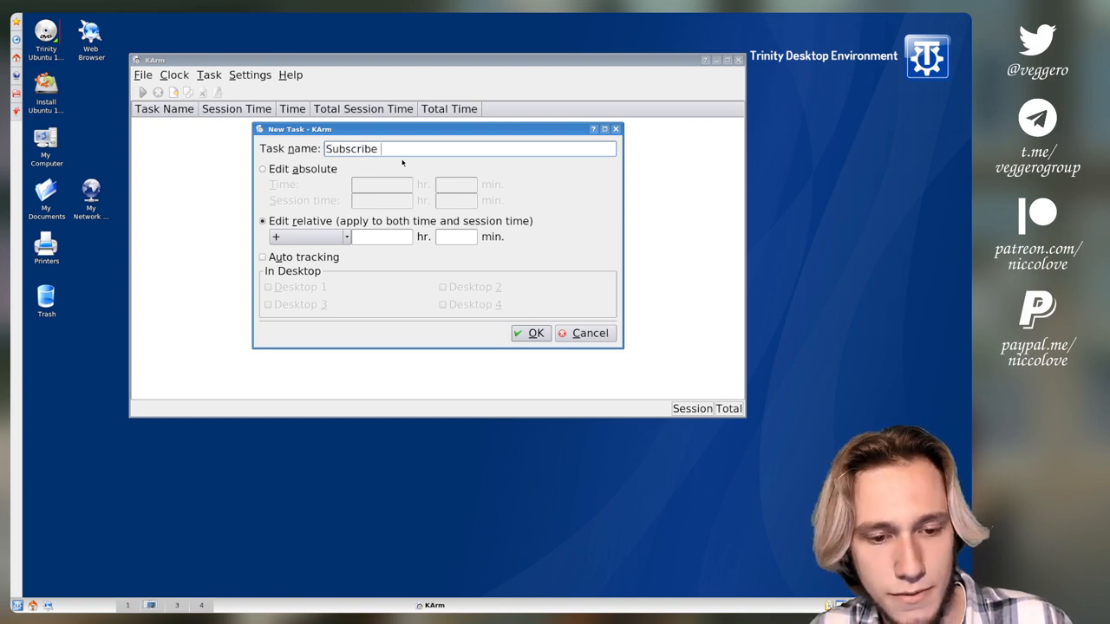
text(To My Channel)
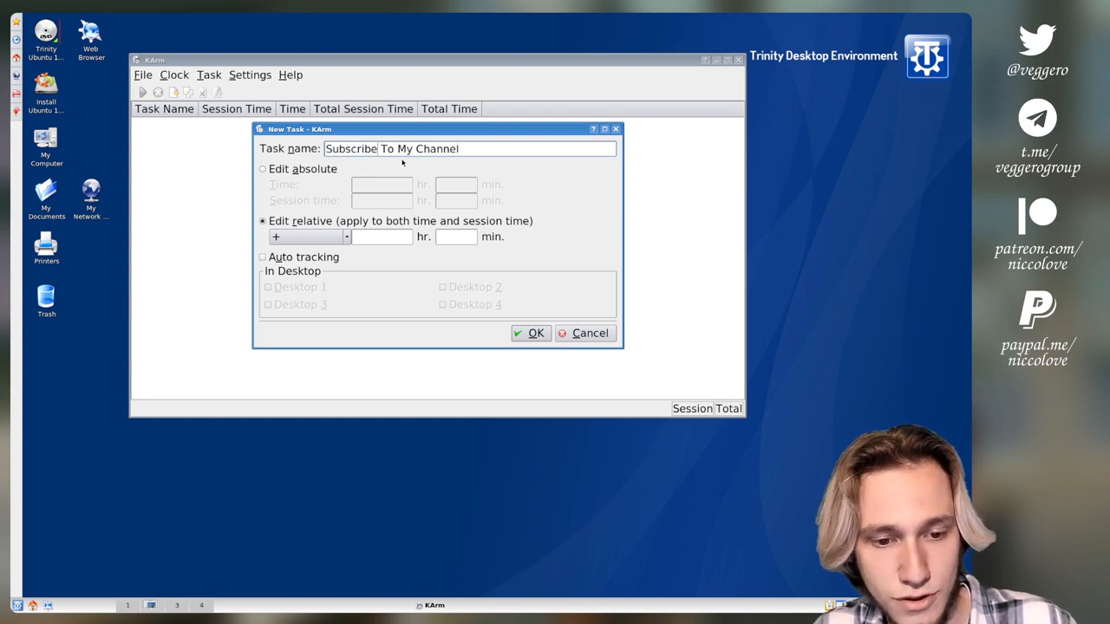
Create the 'Subscribing To My Channel' task, start its timer, and close Print Times.
click(530, 333)
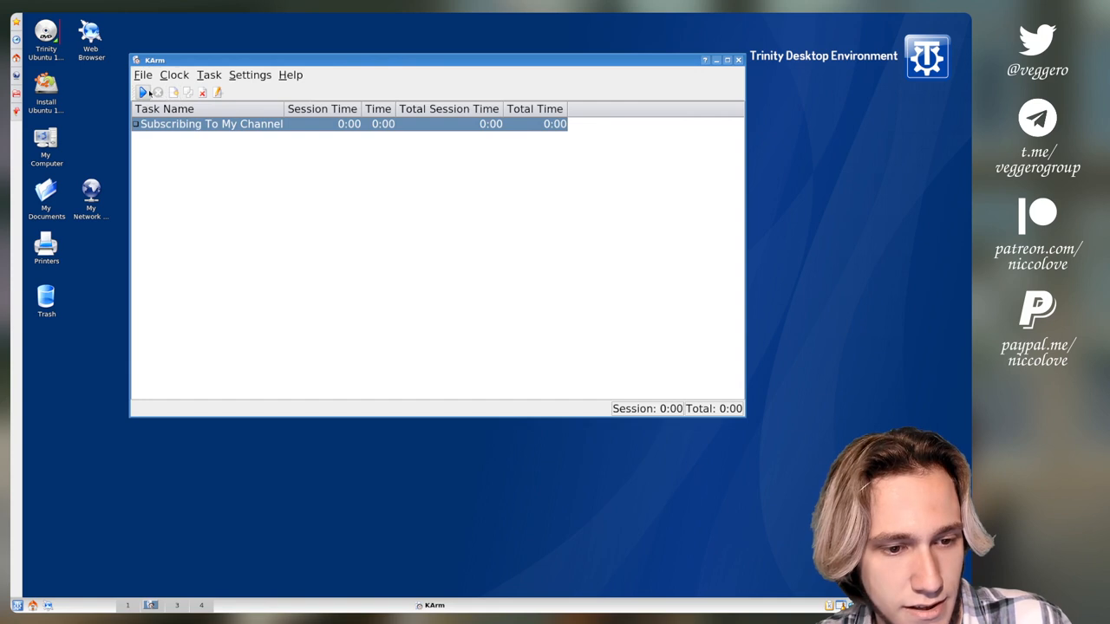
click(143, 92)
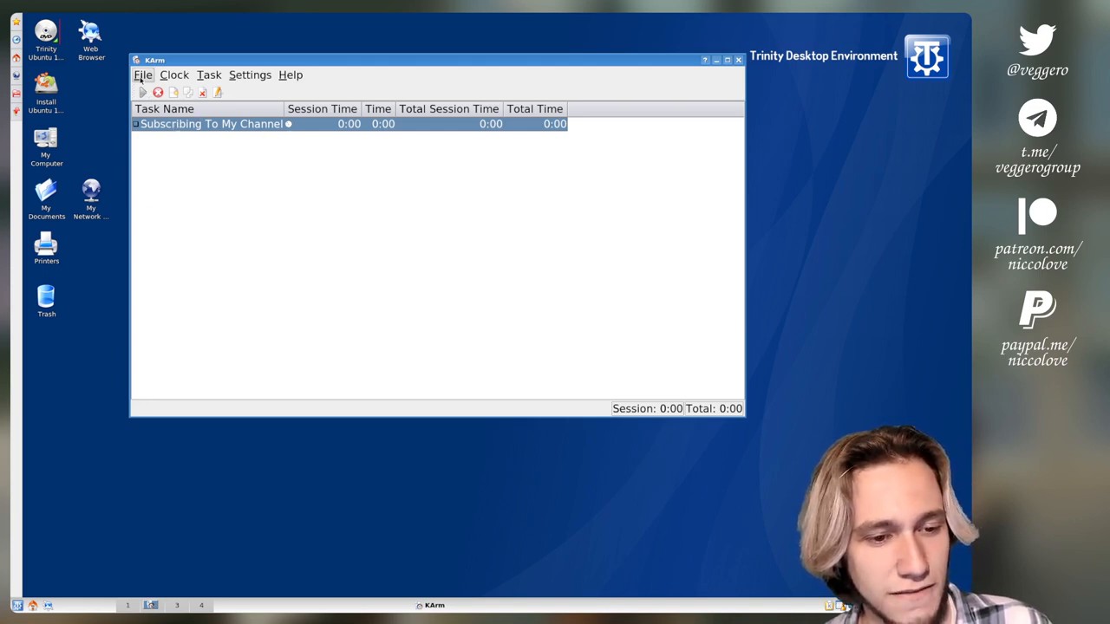
click(143, 74)
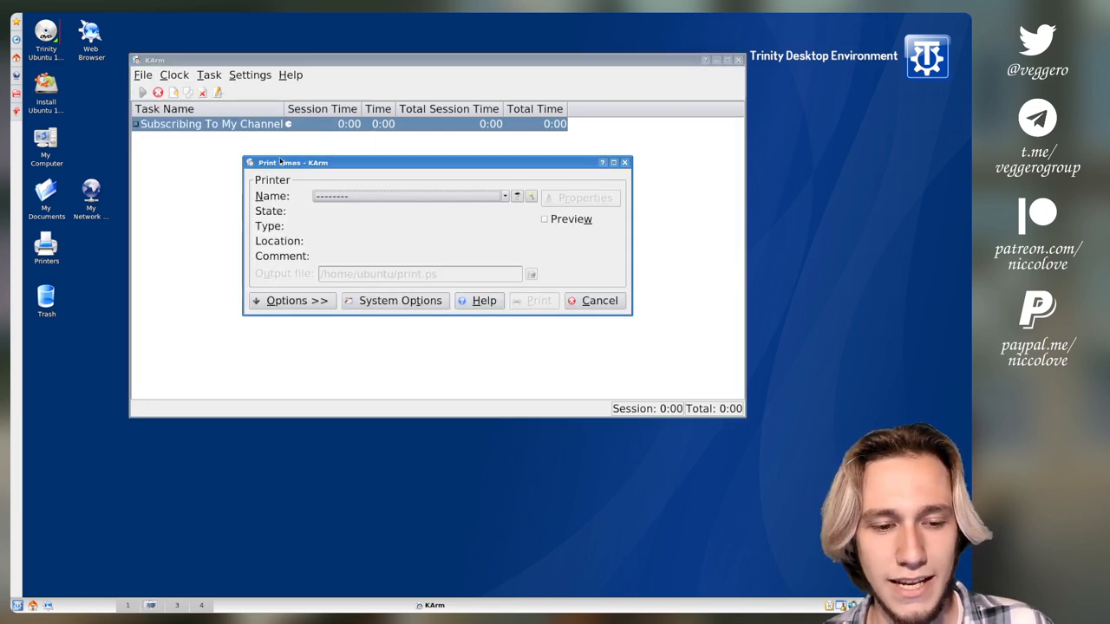
mouse_move(315, 172)
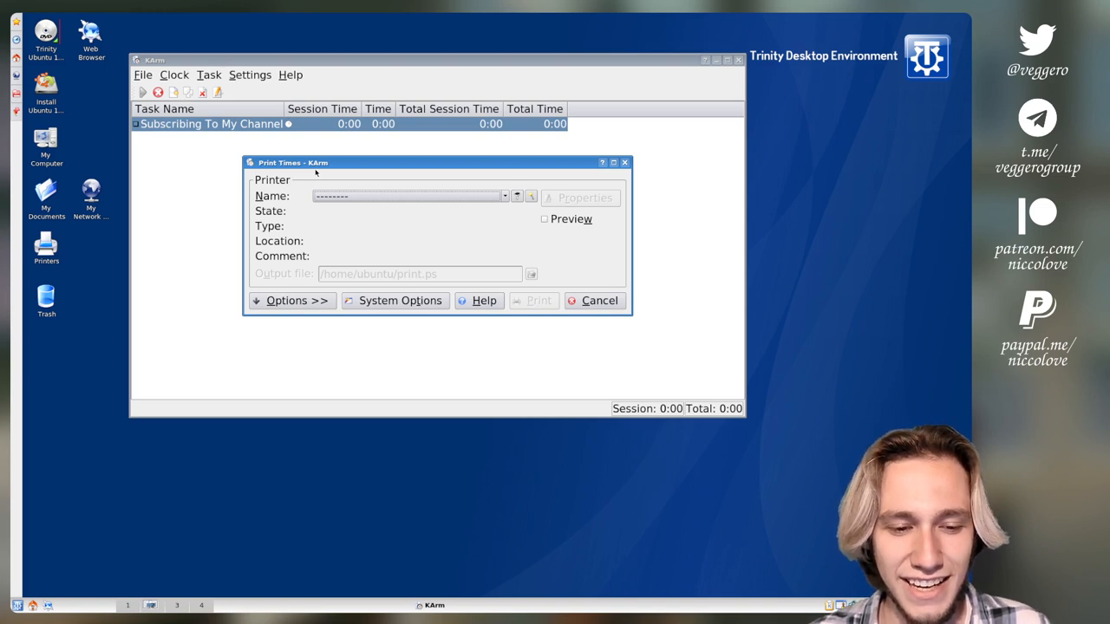
mouse_move(631, 144)
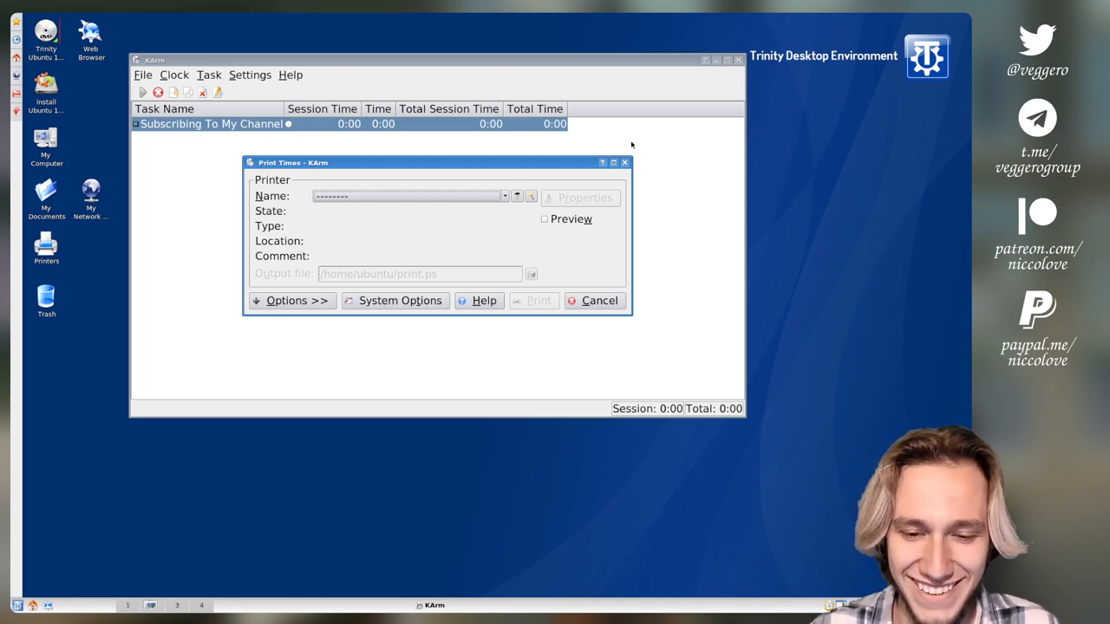
click(594, 300)
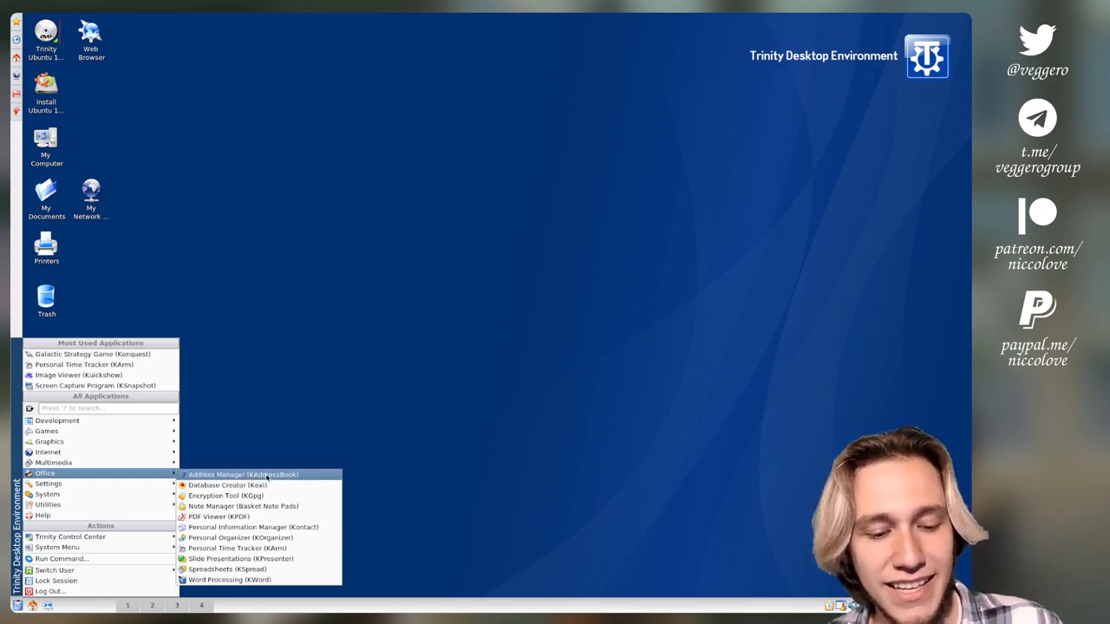
mouse_move(225, 495)
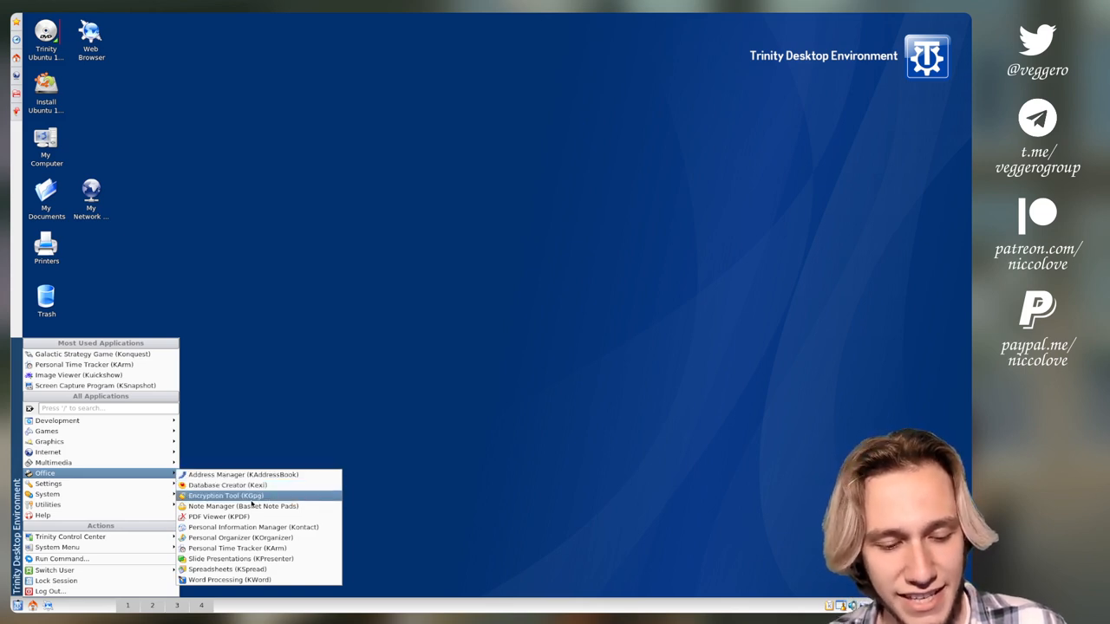
mouse_move(251, 506)
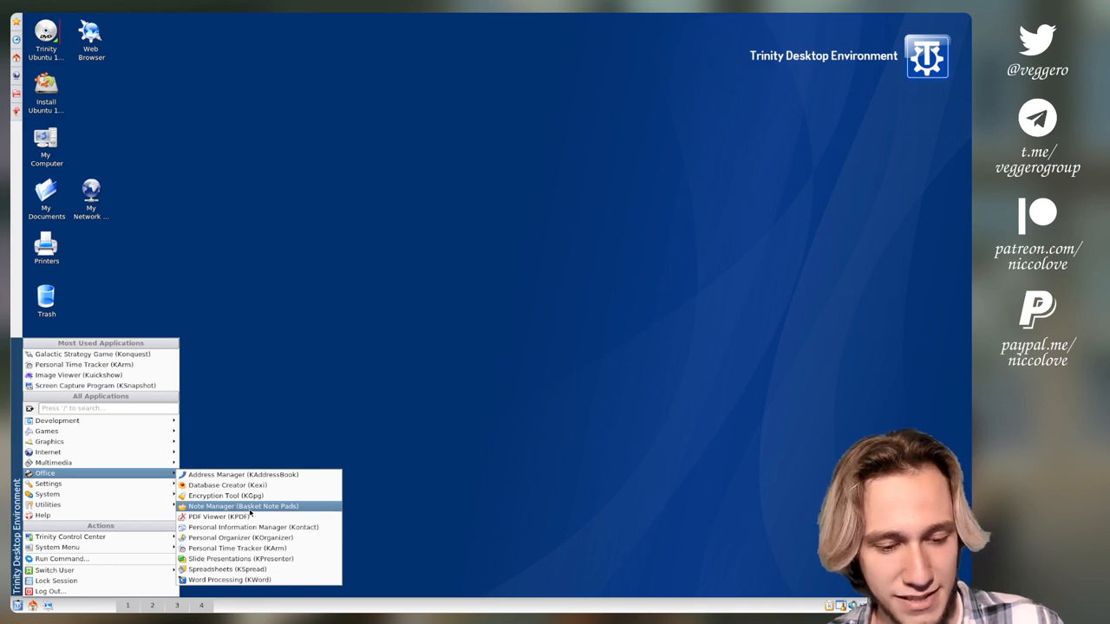
mouse_move(219, 516)
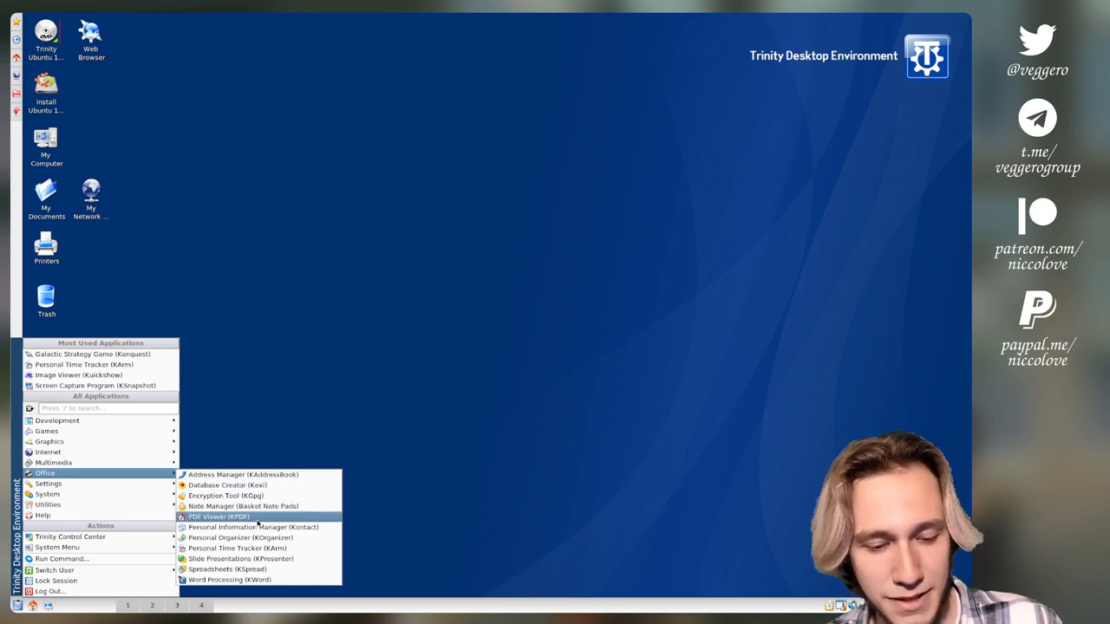
mouse_move(260, 538)
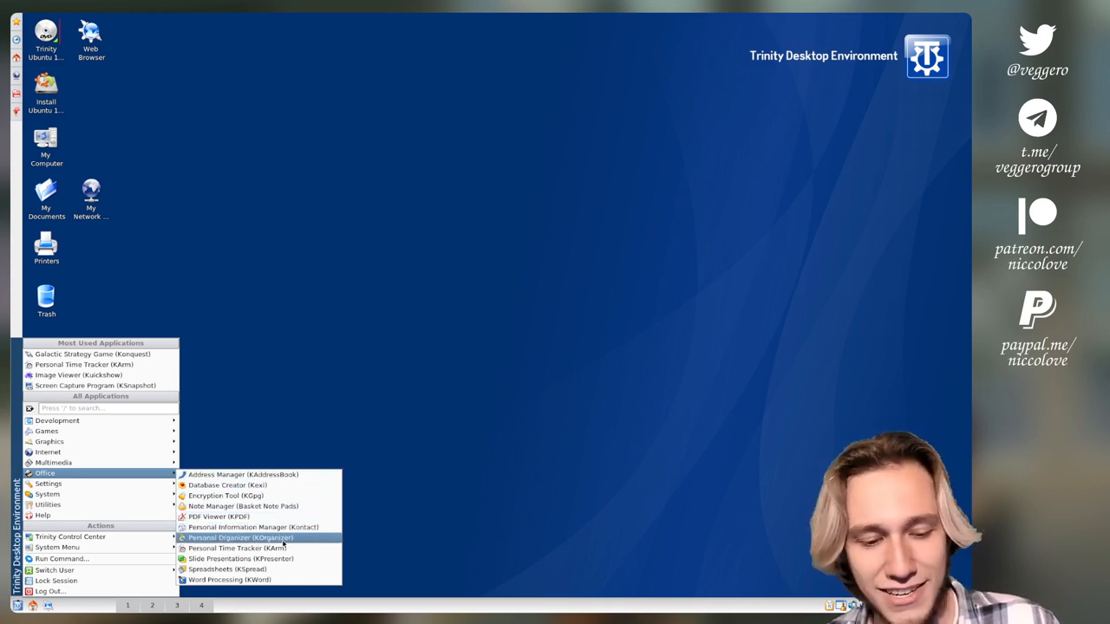
mouse_move(230, 569)
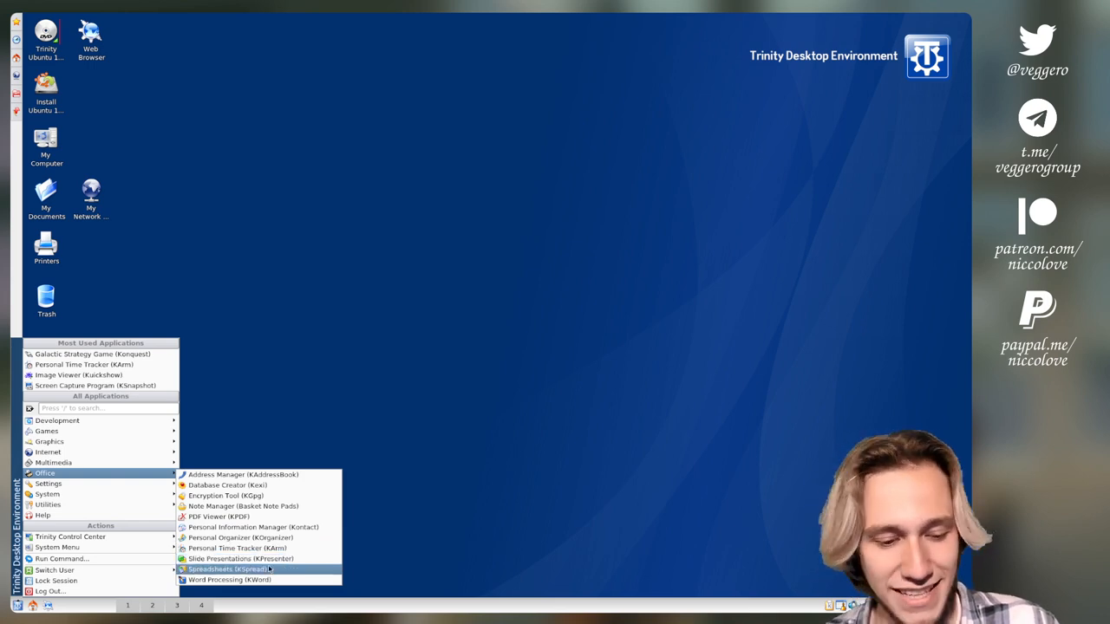
mouse_move(229, 579)
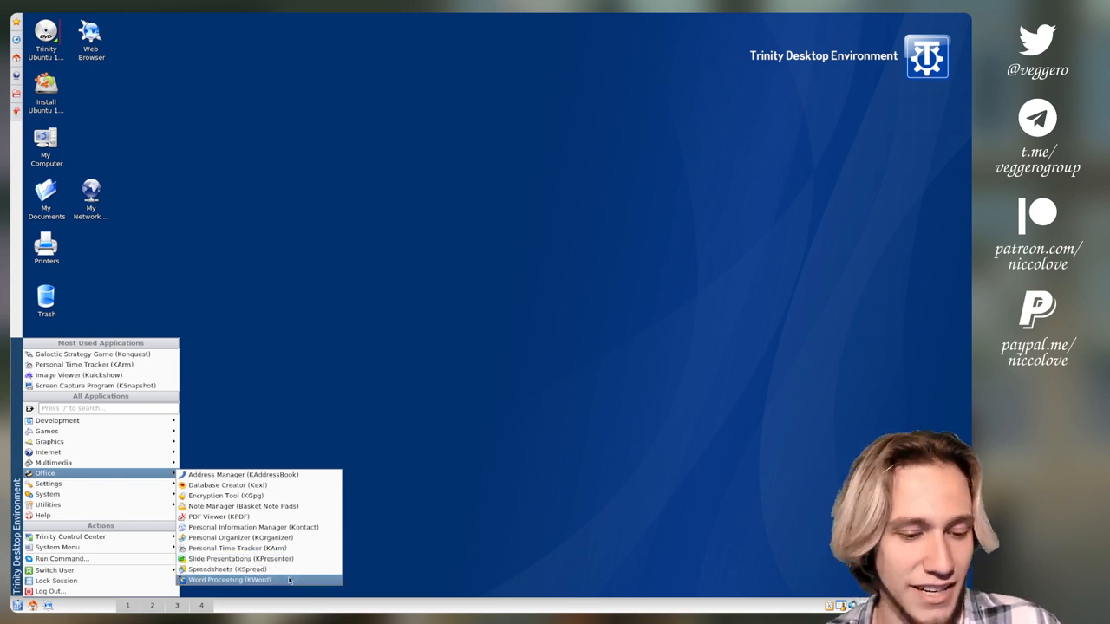
mouse_move(243, 506)
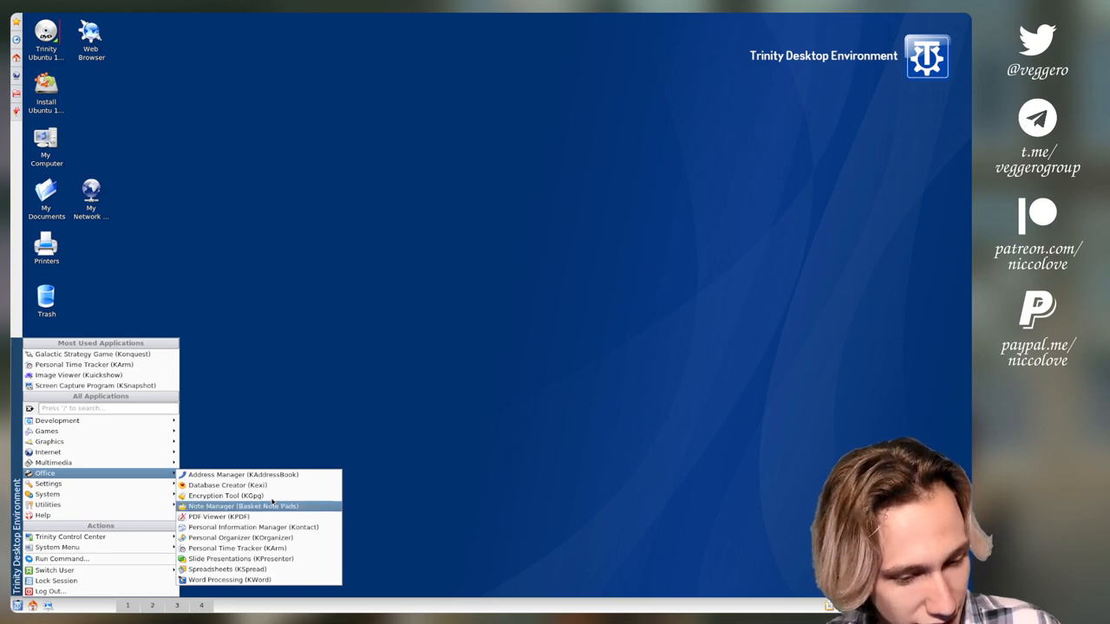
Launch BasKet Note Pads and accept the Docking in System Tray notice.
click(243, 506)
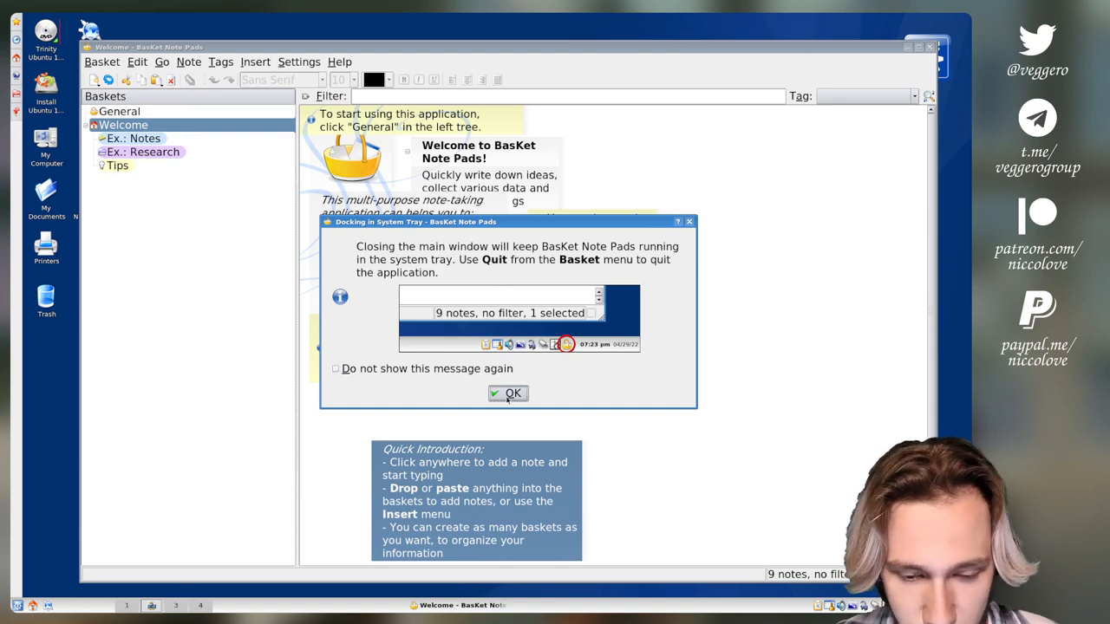
click(508, 393)
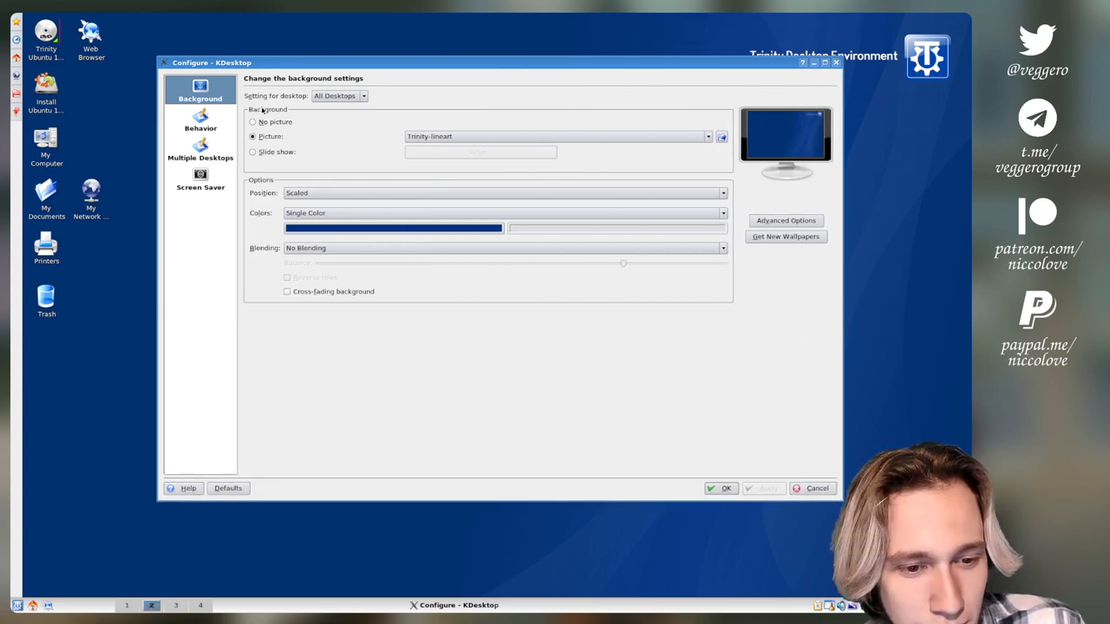
Choose the Aghi background and request new wallpapers, triggering an opendesktop.org cookie alert.
click(252, 121)
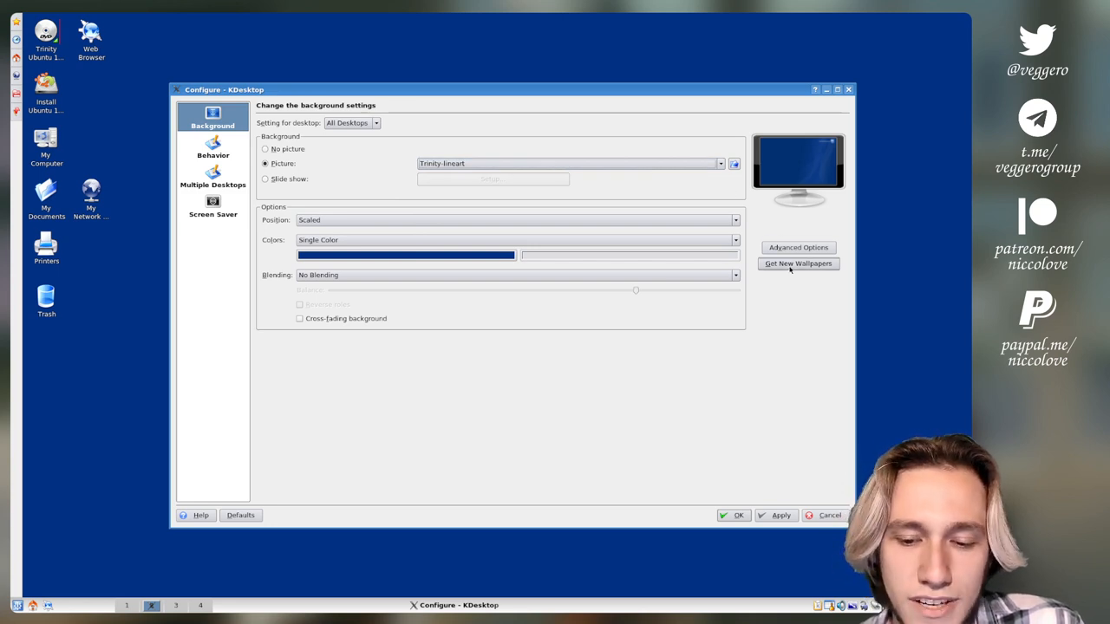
click(797, 263)
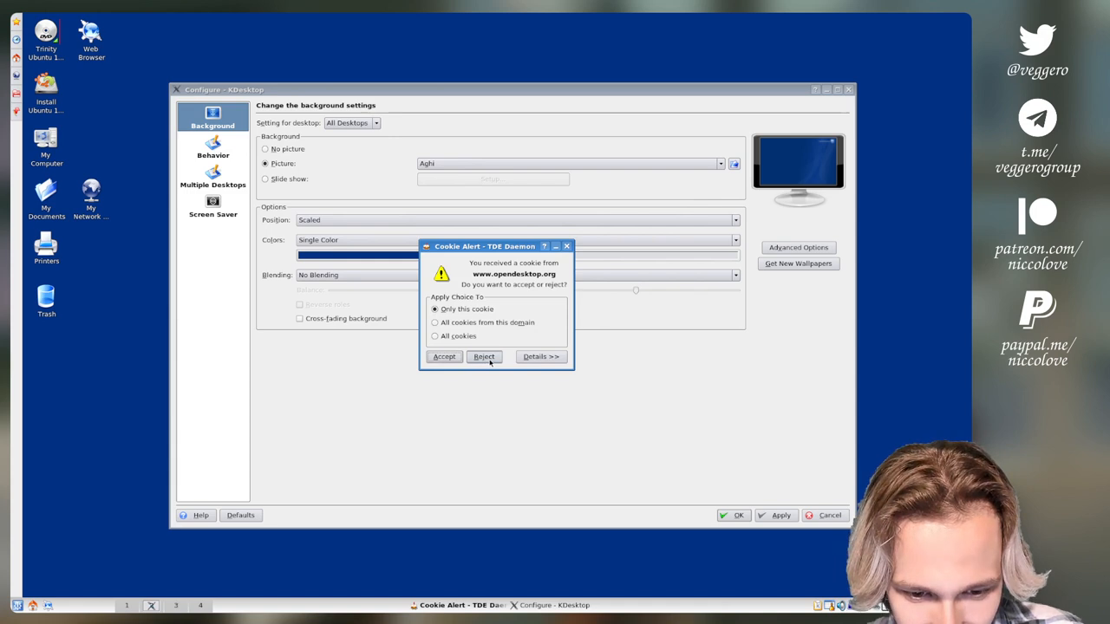
Reject the opendesktop.org cookie and cancel the Advanced Options background program dialog.
click(484, 357)
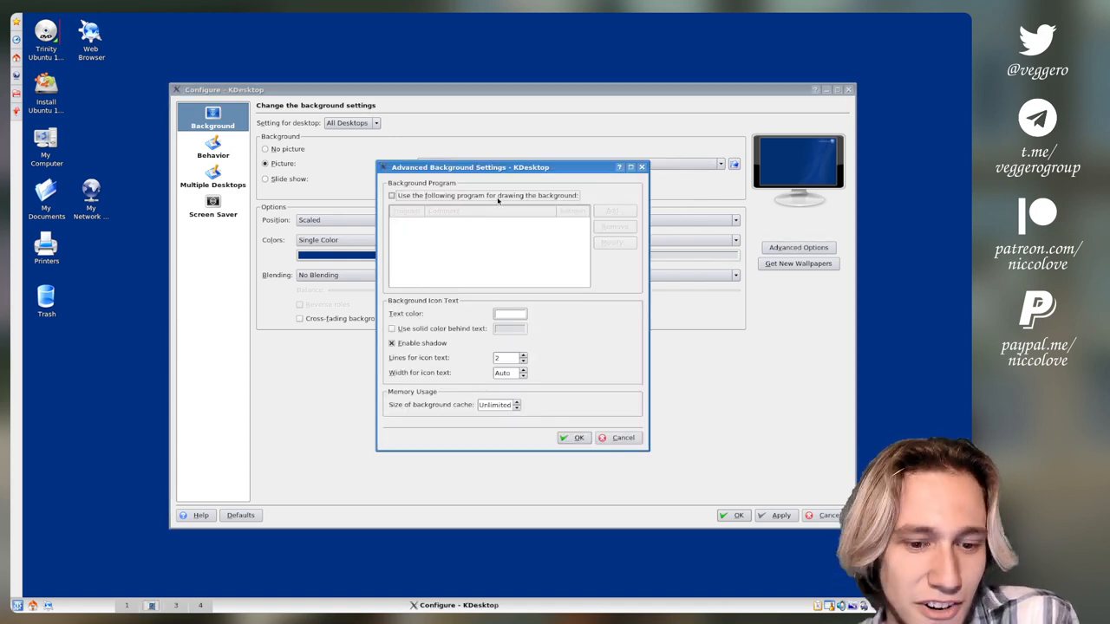
click(614, 210)
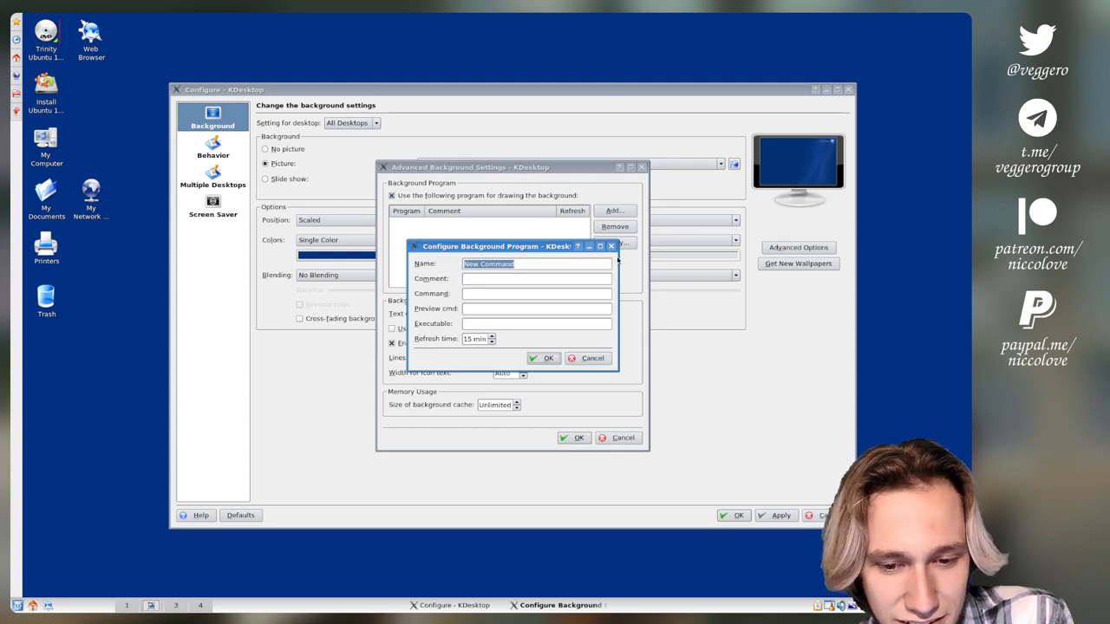
click(592, 358)
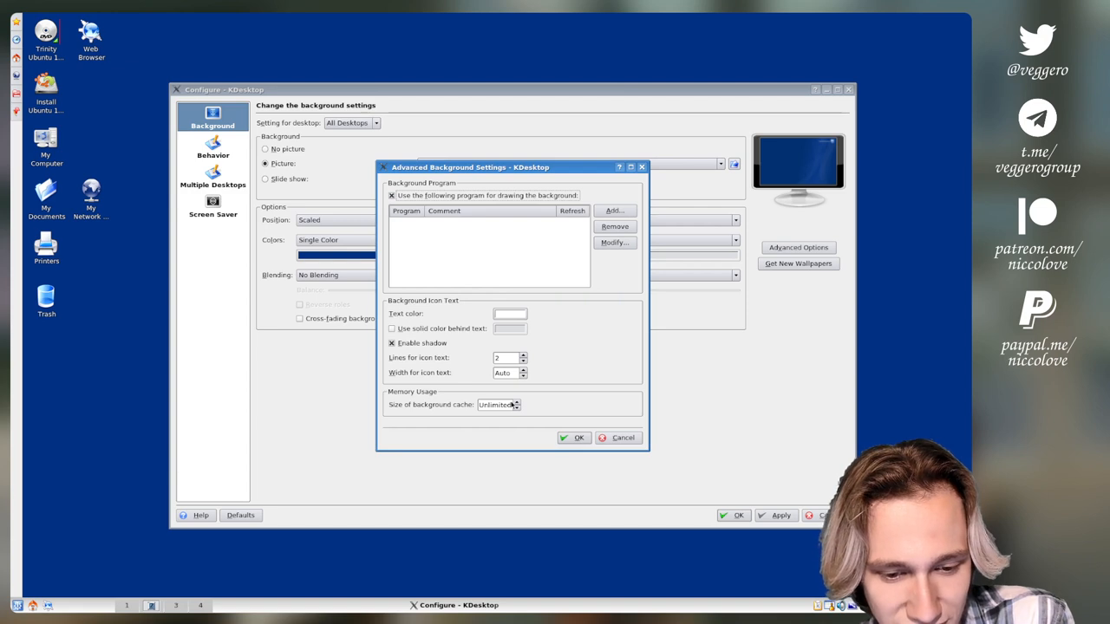
click(575, 437)
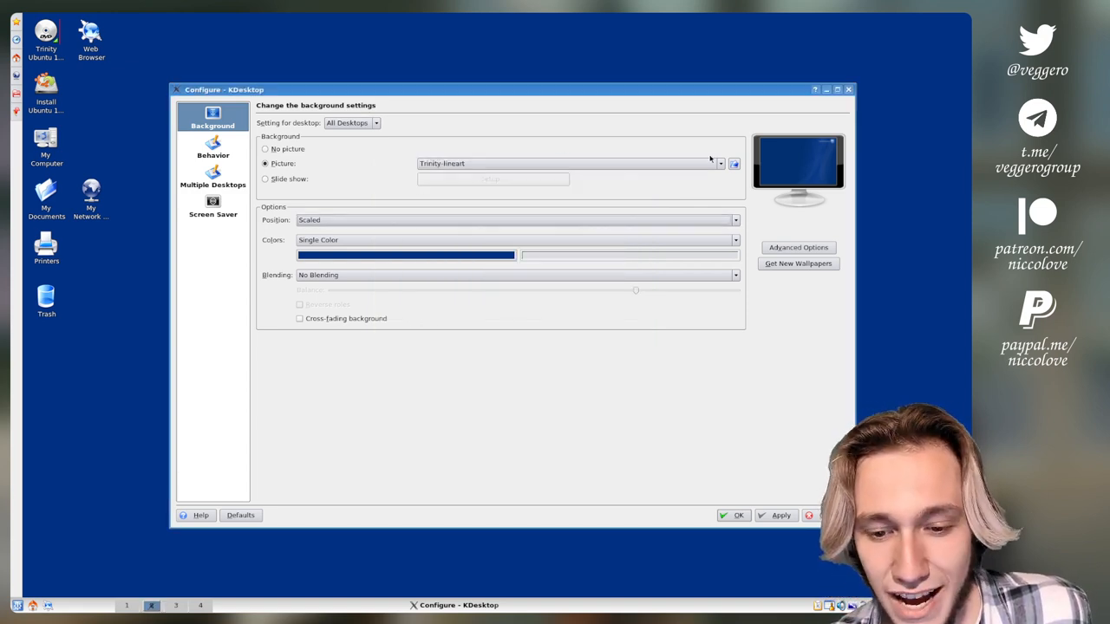
Restore the Trinity-lineart picture and keep it applied to all desktops.
click(734, 164)
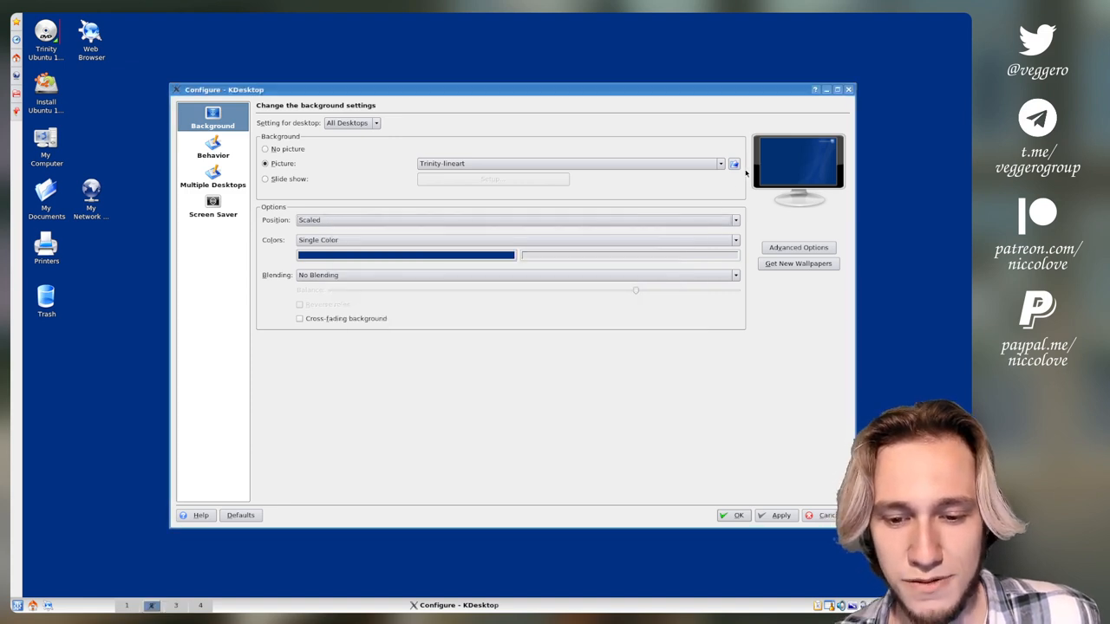
mouse_move(734, 164)
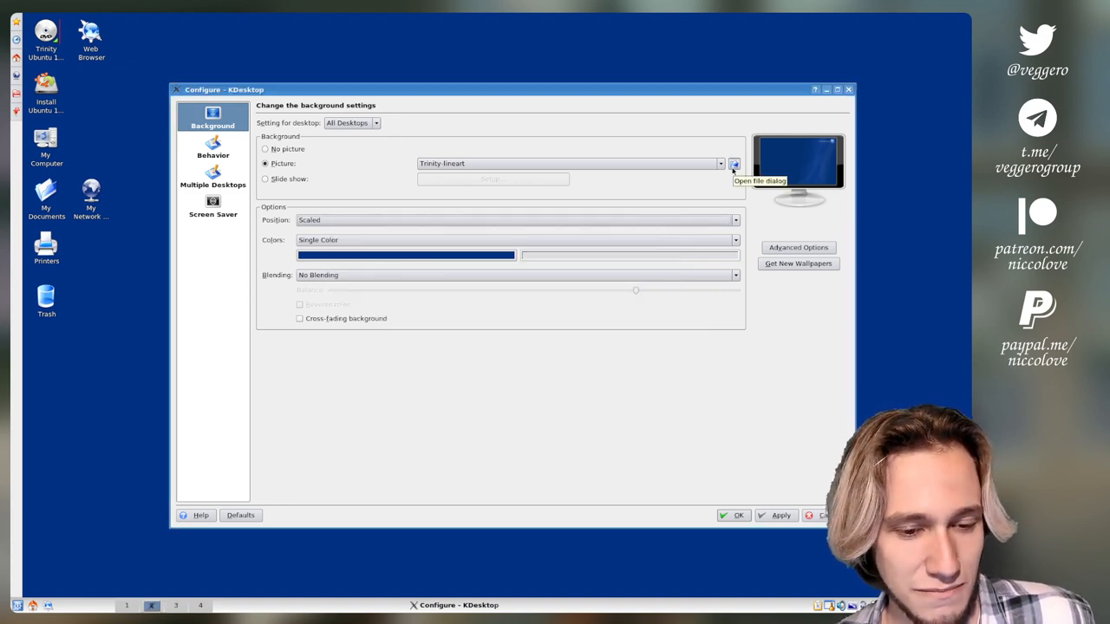
click(377, 122)
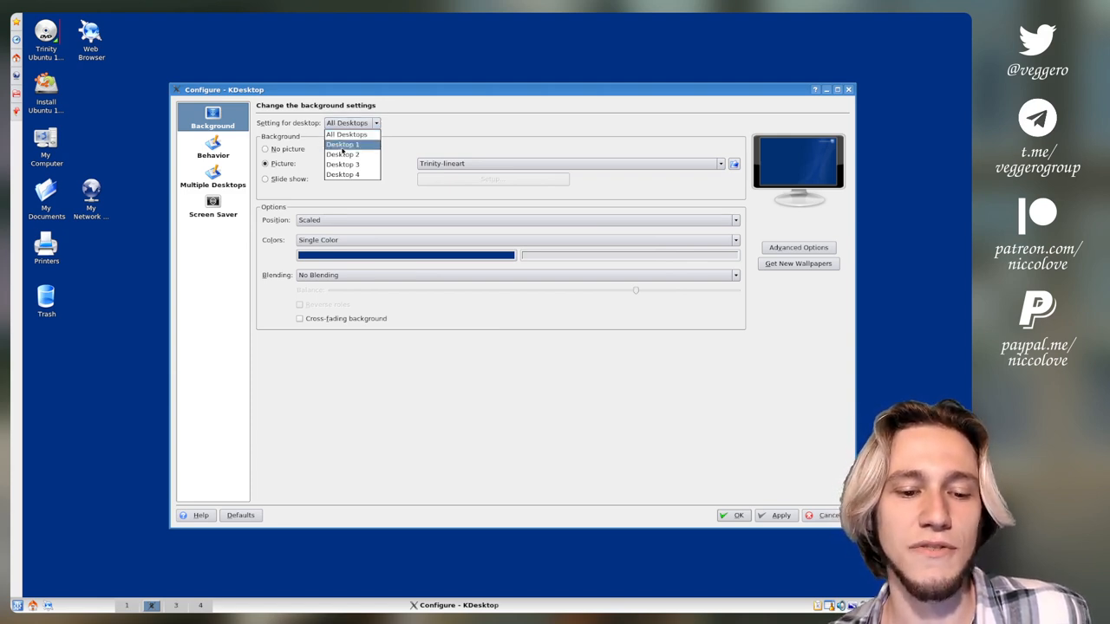
click(346, 122)
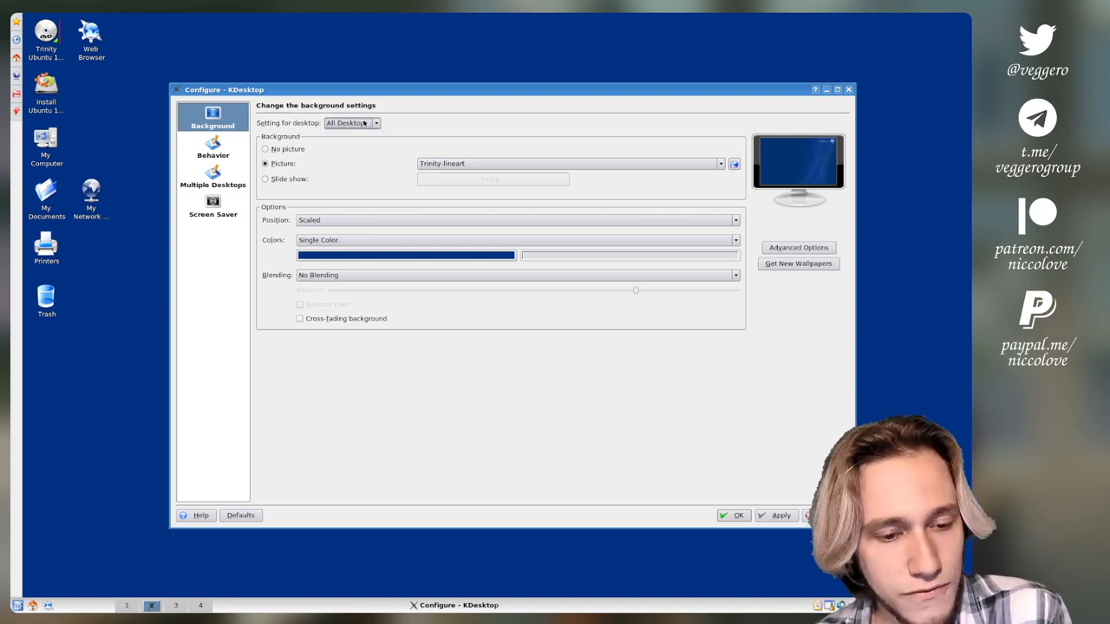
Set the number of virtual desktops to 20.
click(212, 174)
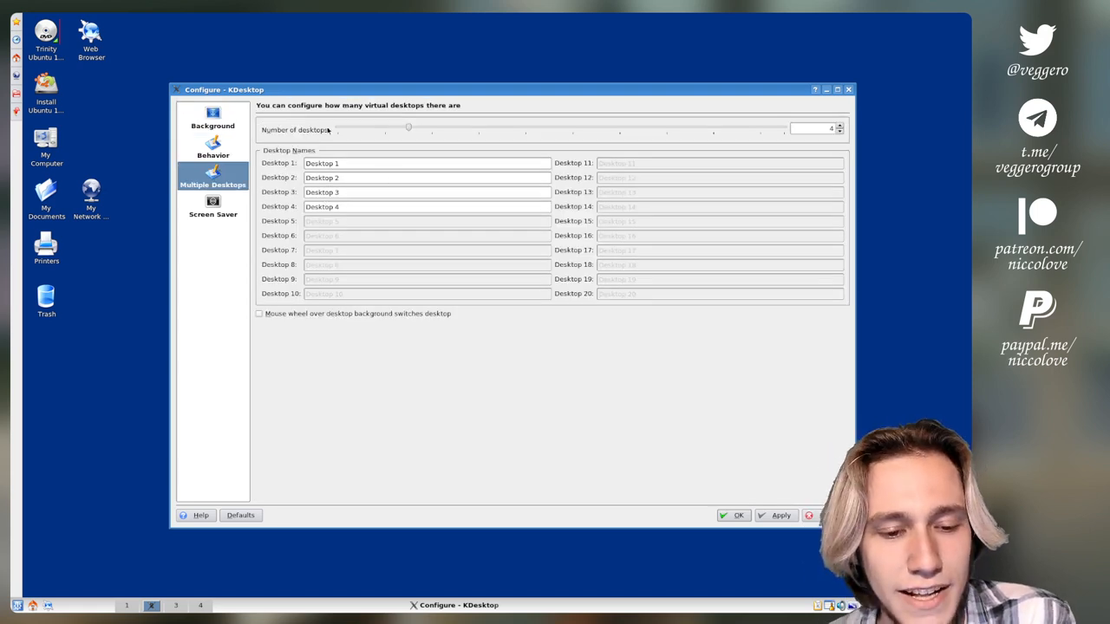
drag(409, 127, 385, 127)
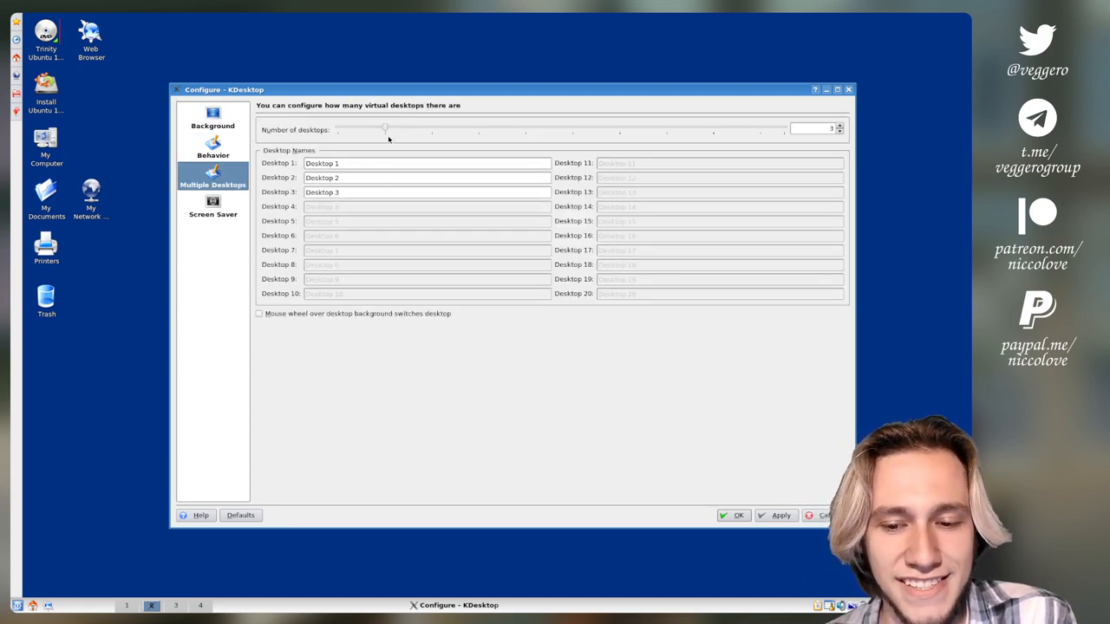
drag(385, 128, 783, 128)
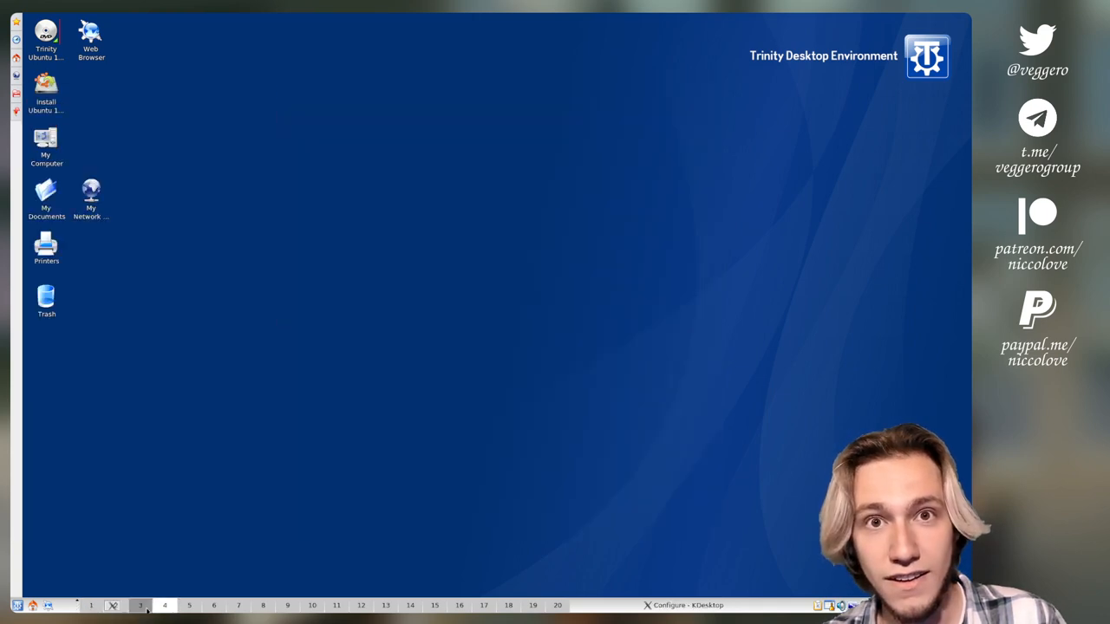
Switch among the new desktops, then select and preview the Banner screen saver.
click(164, 605)
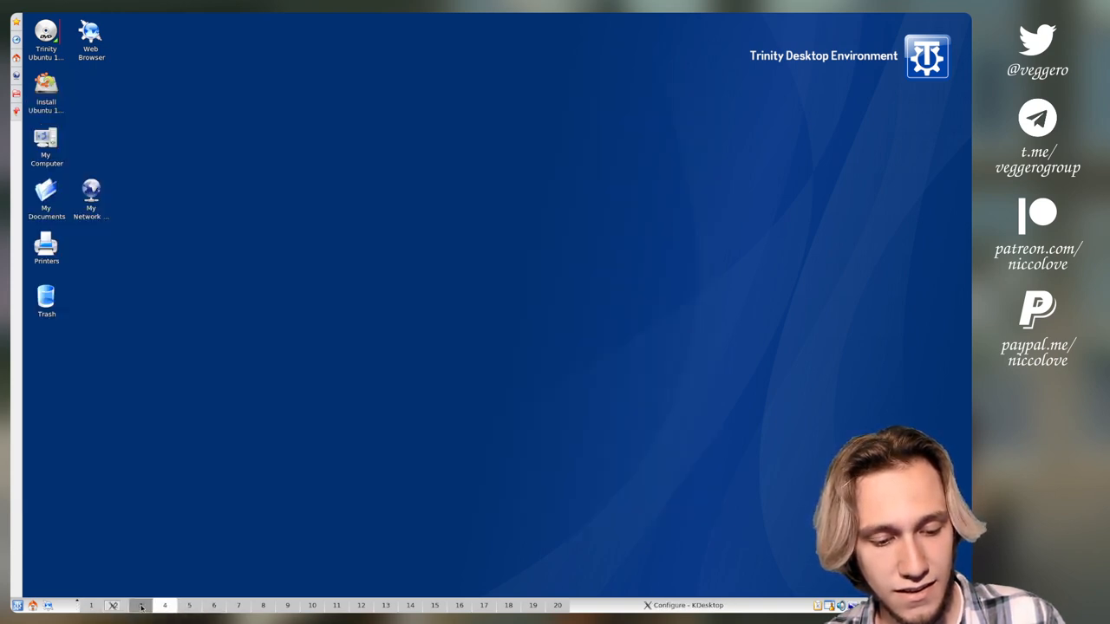
click(90, 606)
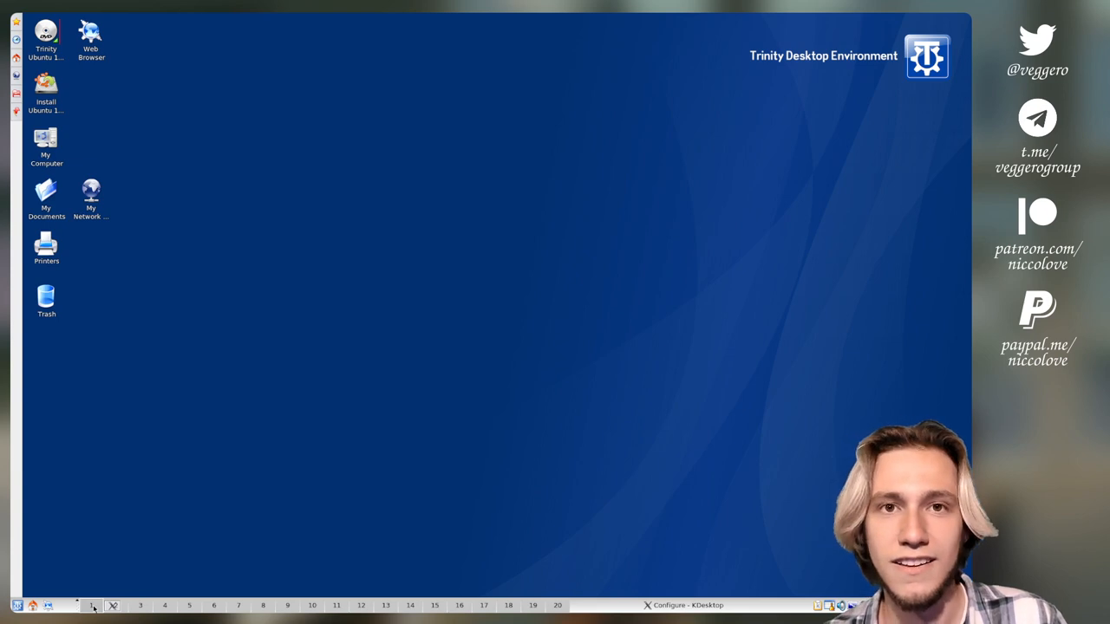
click(91, 605)
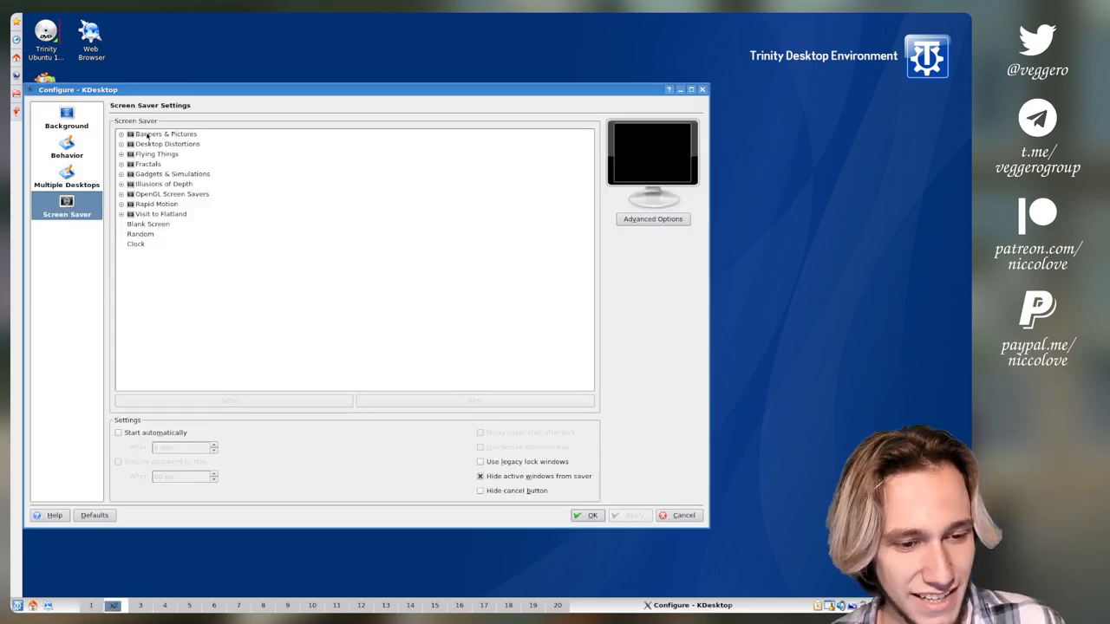
click(121, 133)
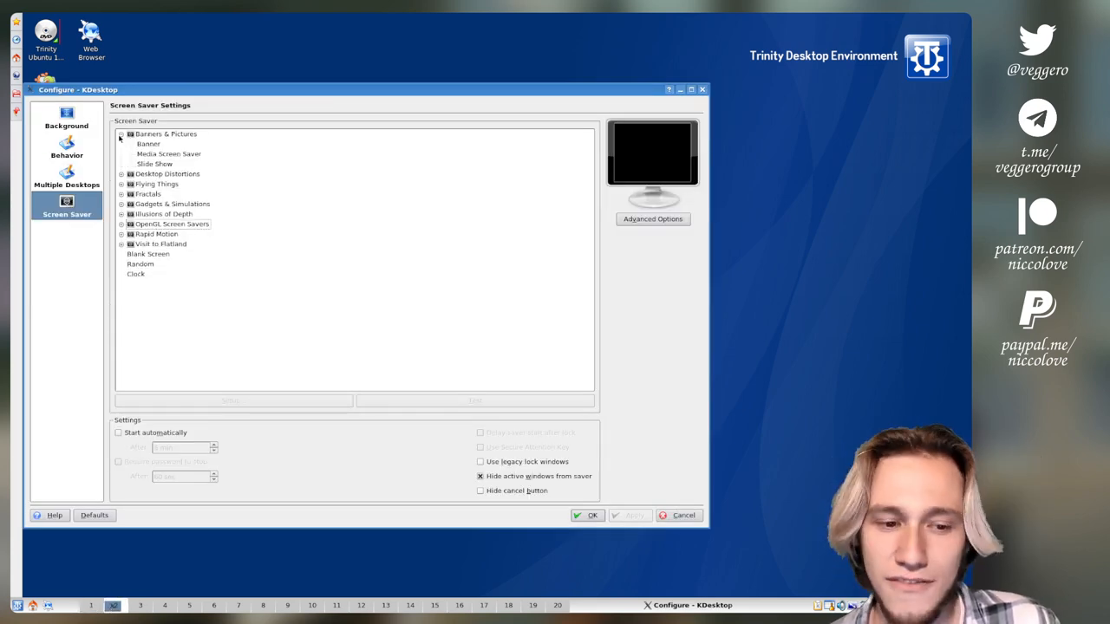
click(148, 143)
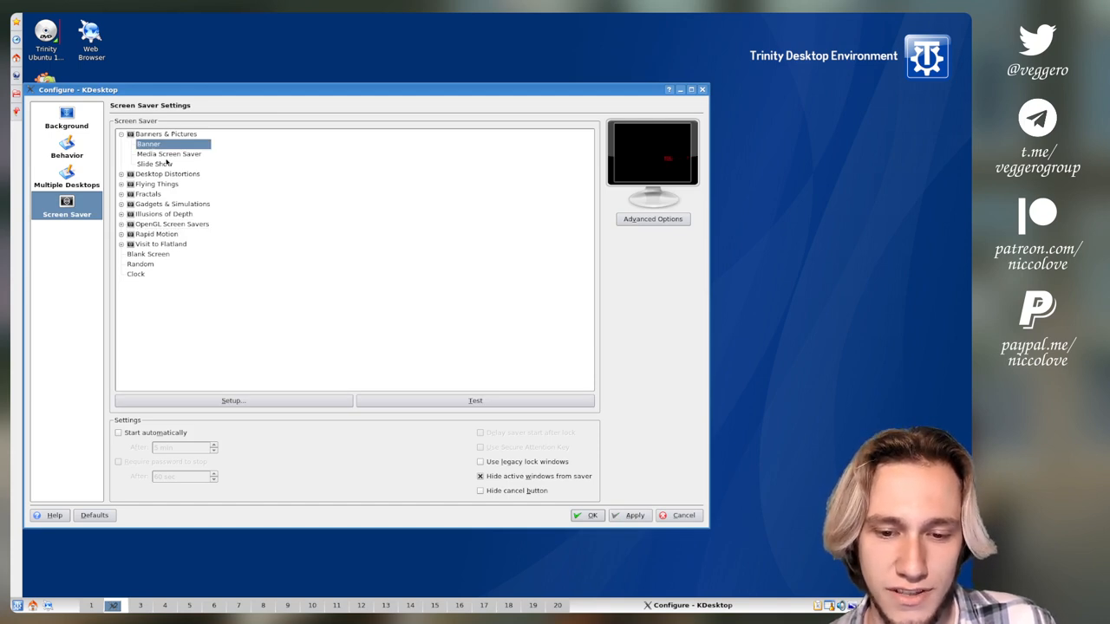